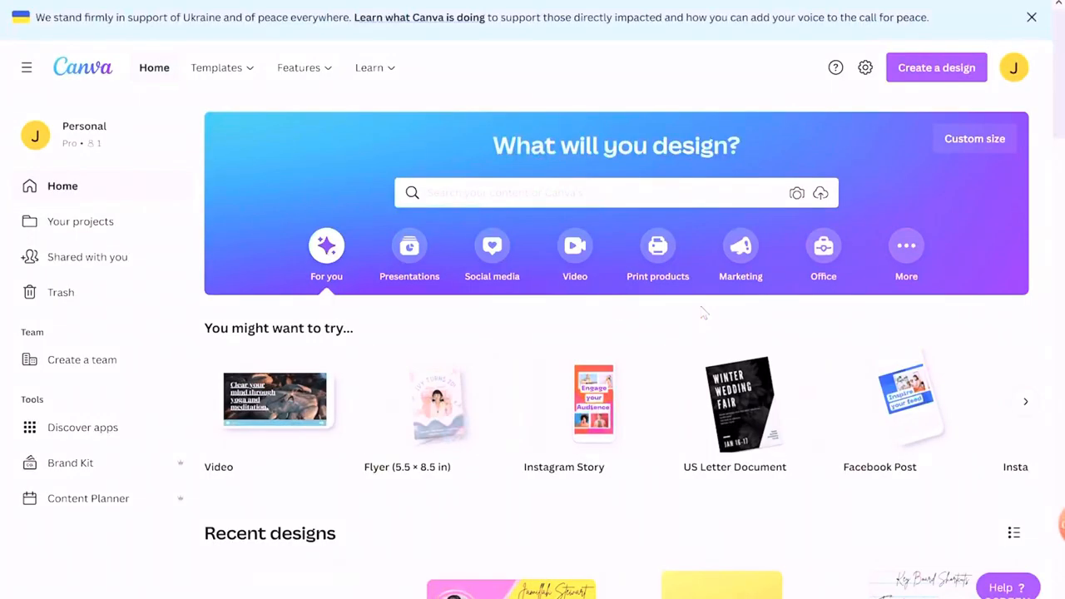
mouse_move(562, 122)
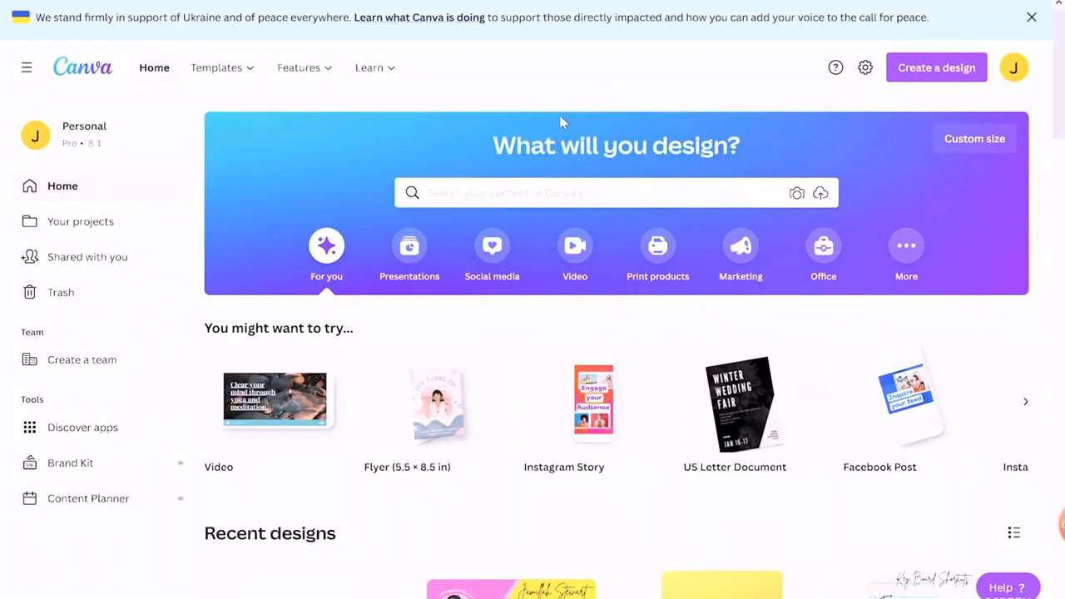
mouse_move(457, 110)
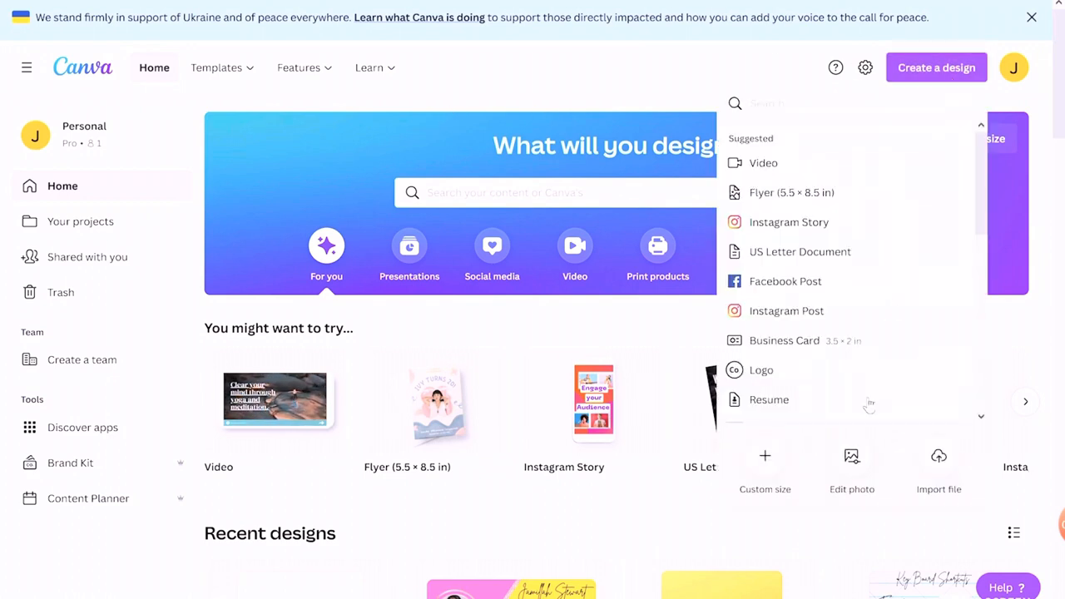
Step: Create a blank custom-size design of 8.5 × 14 inches
click(764, 455)
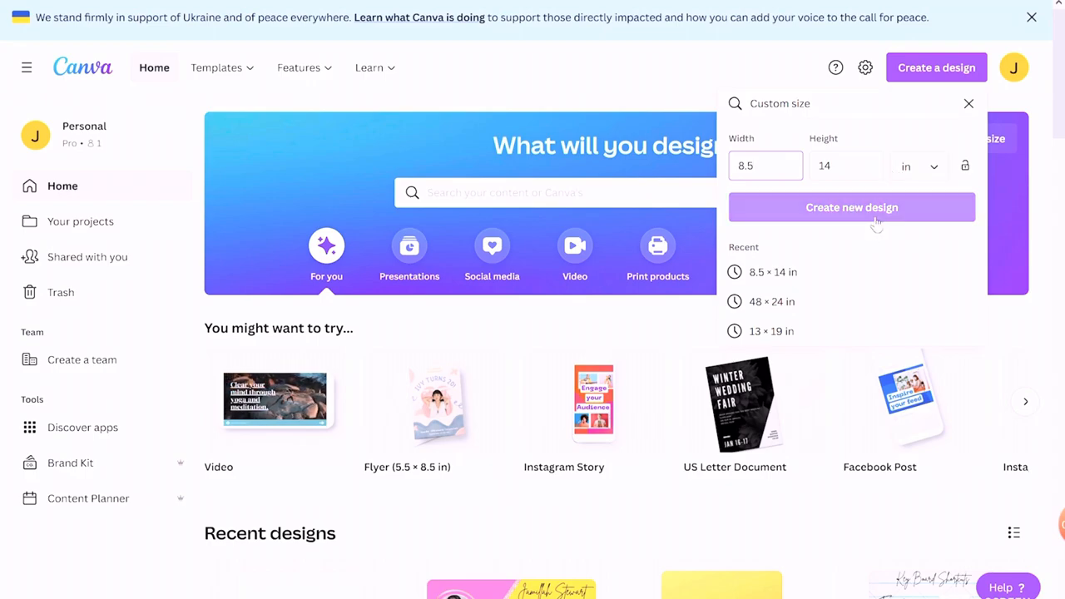
click(851, 207)
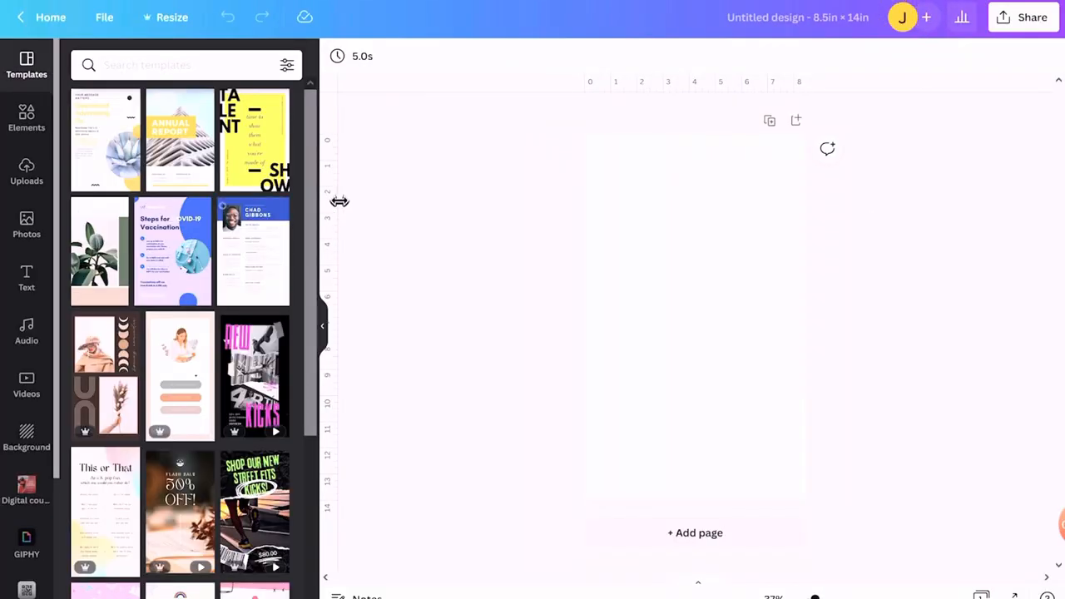
mouse_move(992, 341)
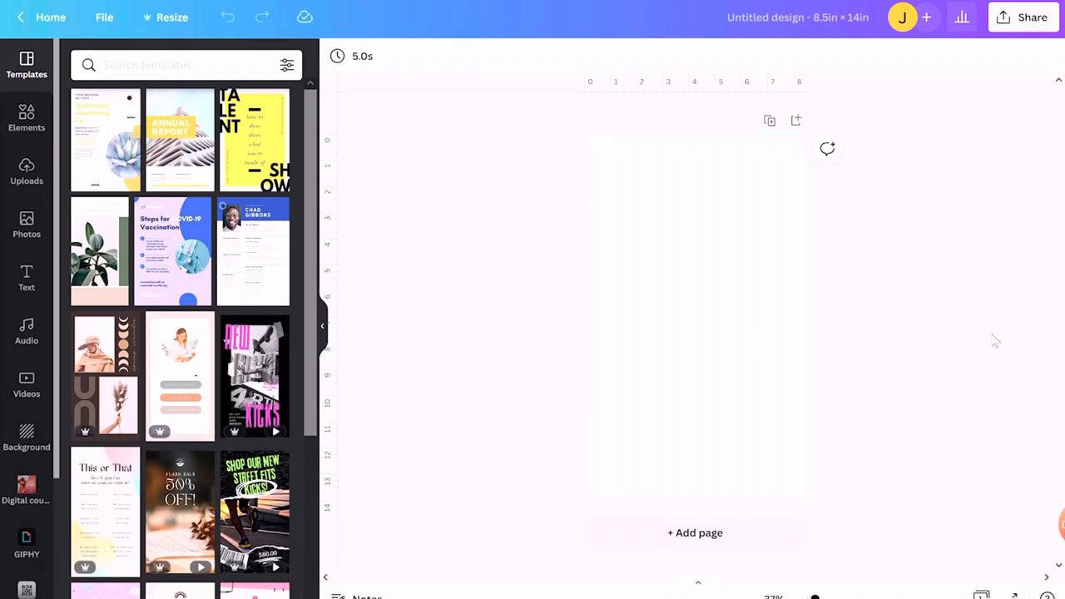
mouse_move(750, 408)
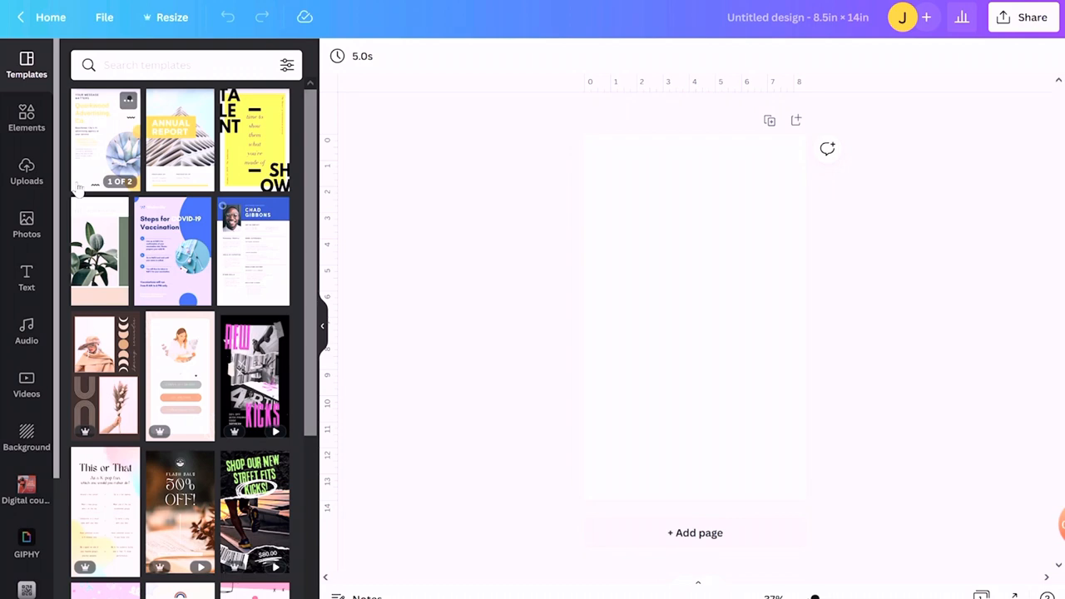
mouse_move(362, 23)
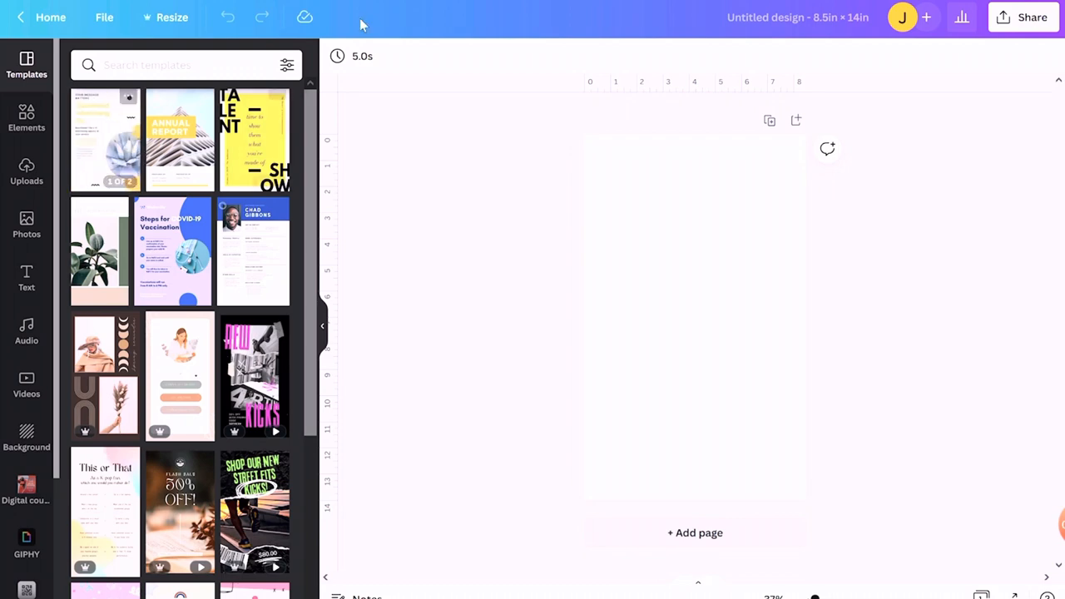
mouse_move(823, 374)
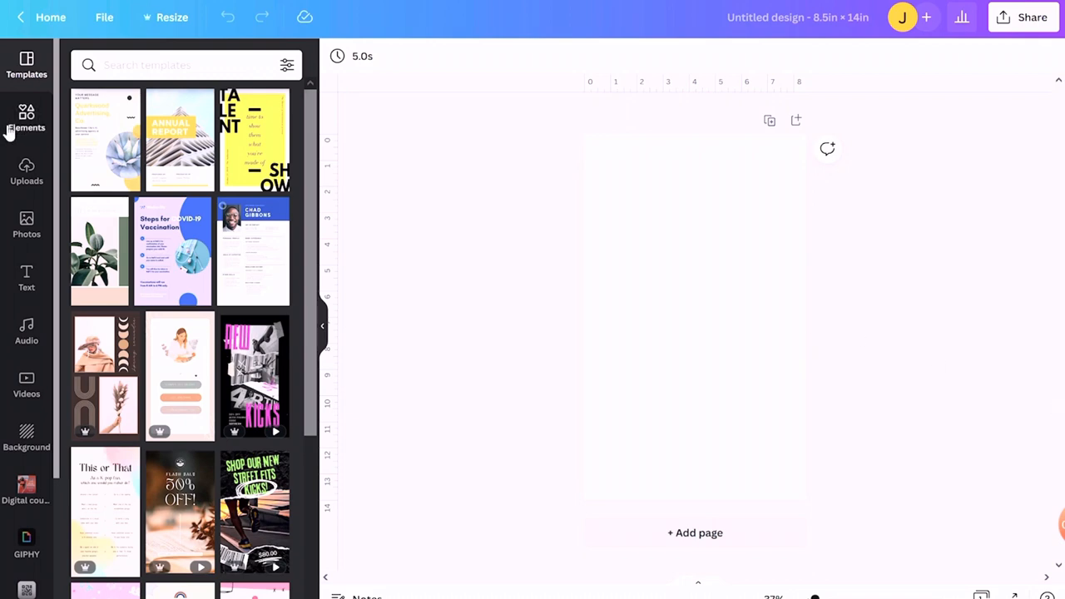
Step: Open the Elements panel in the left sidebar
click(25, 116)
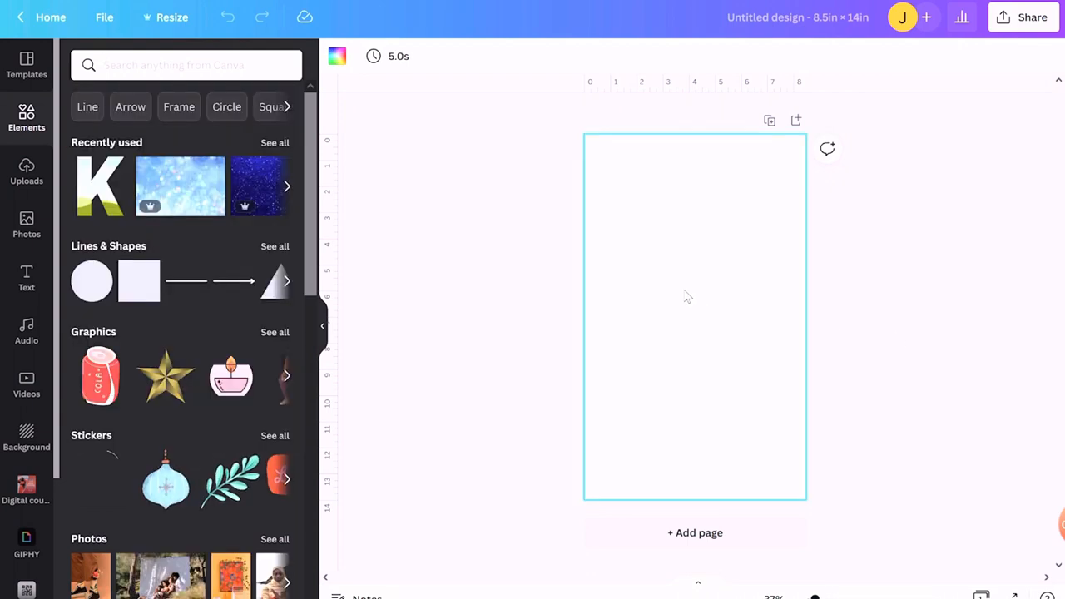
mouse_move(595, 304)
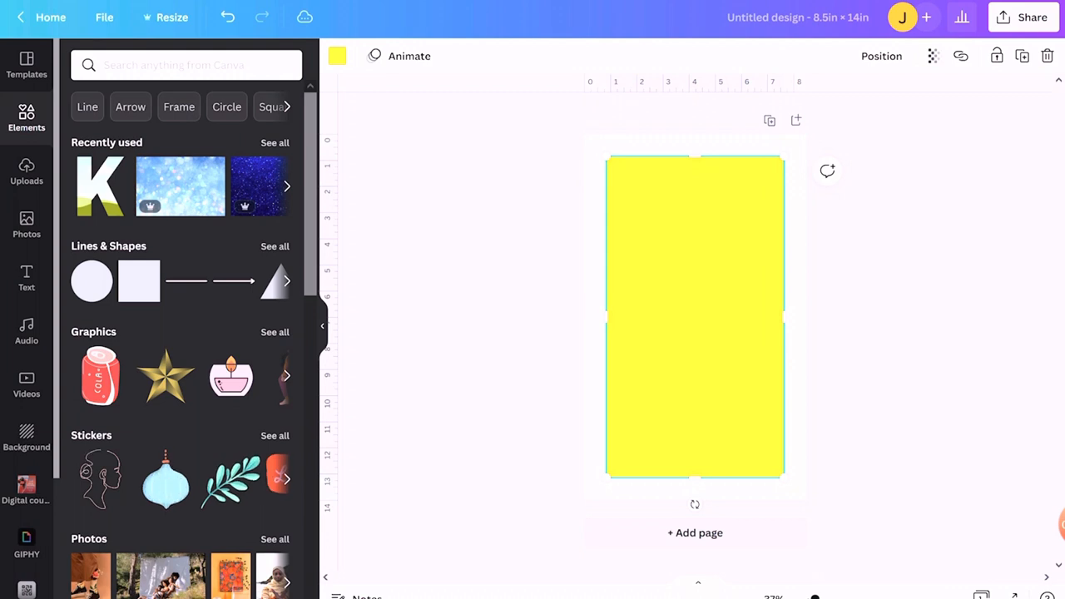
mouse_move(741, 232)
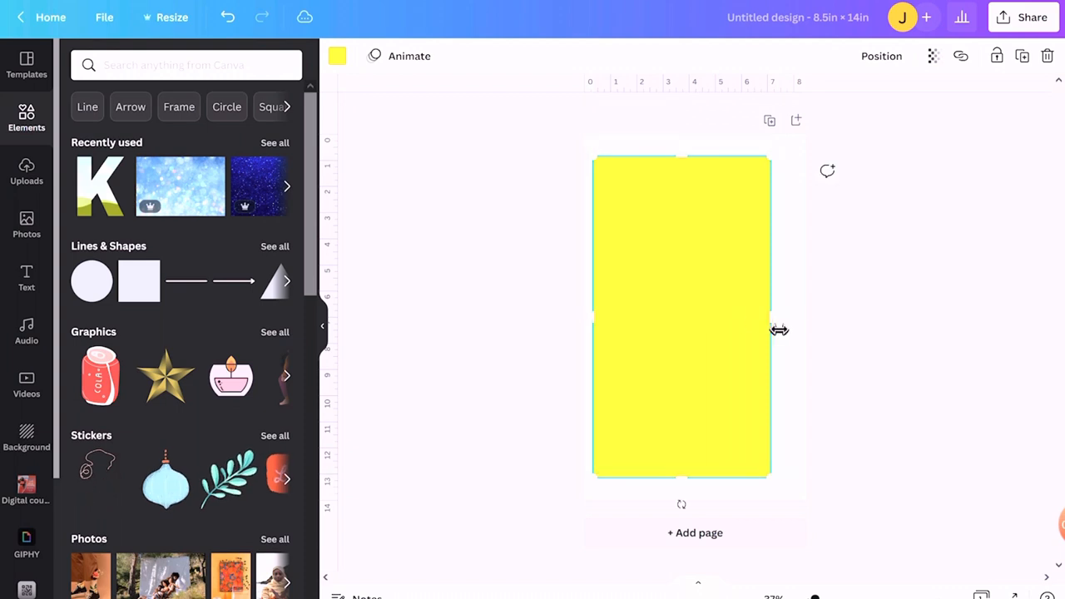
Step: Size the yellow rectangle to about 3.4 in wide and 12.1 in high, centred on the page
drag(770, 316, 670, 354)
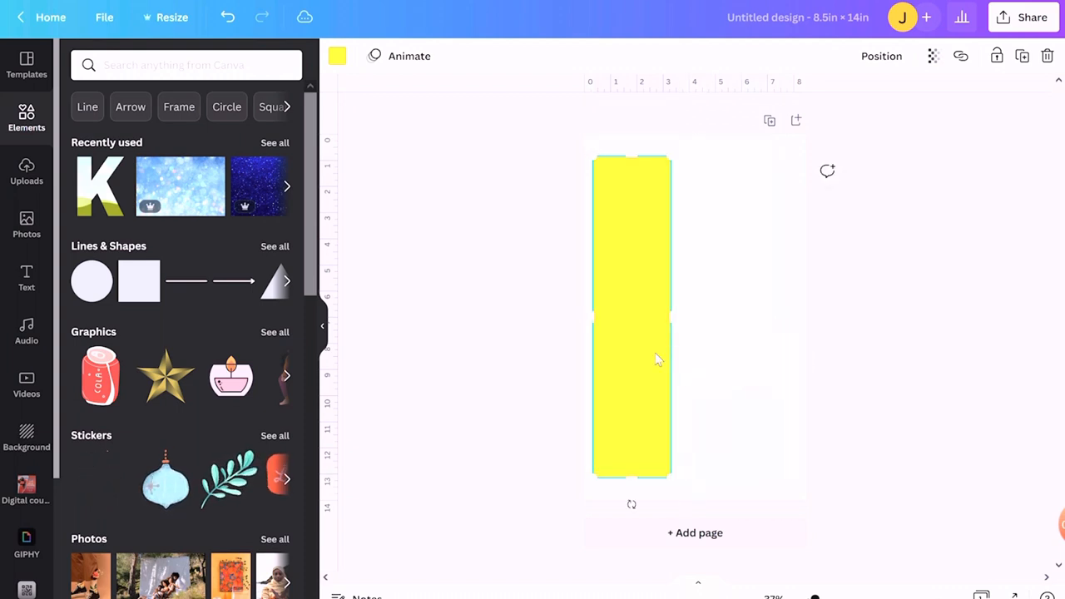
mouse_move(645, 424)
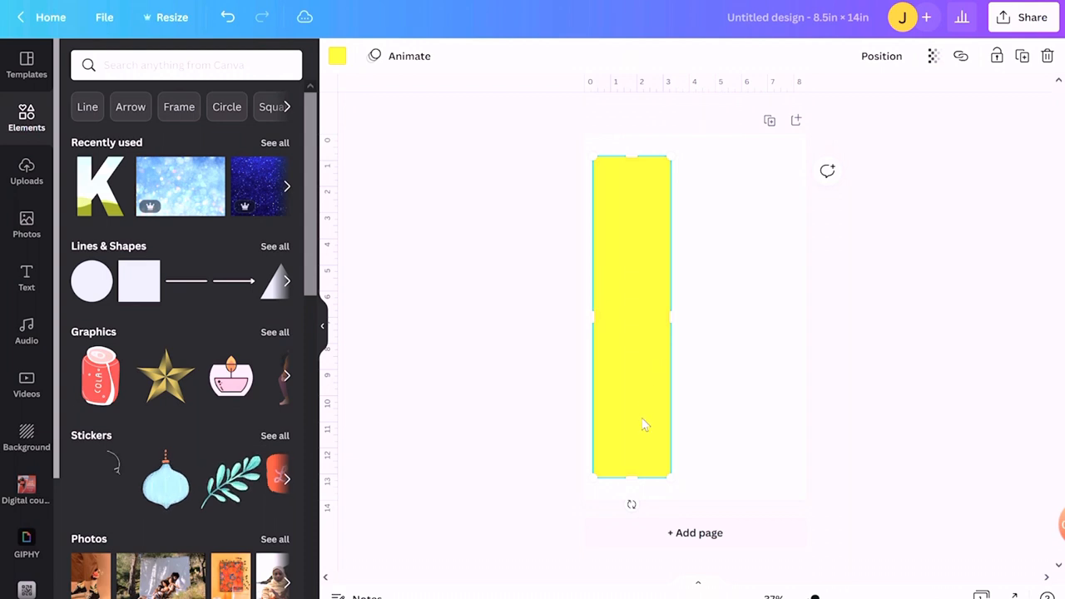
mouse_move(691, 329)
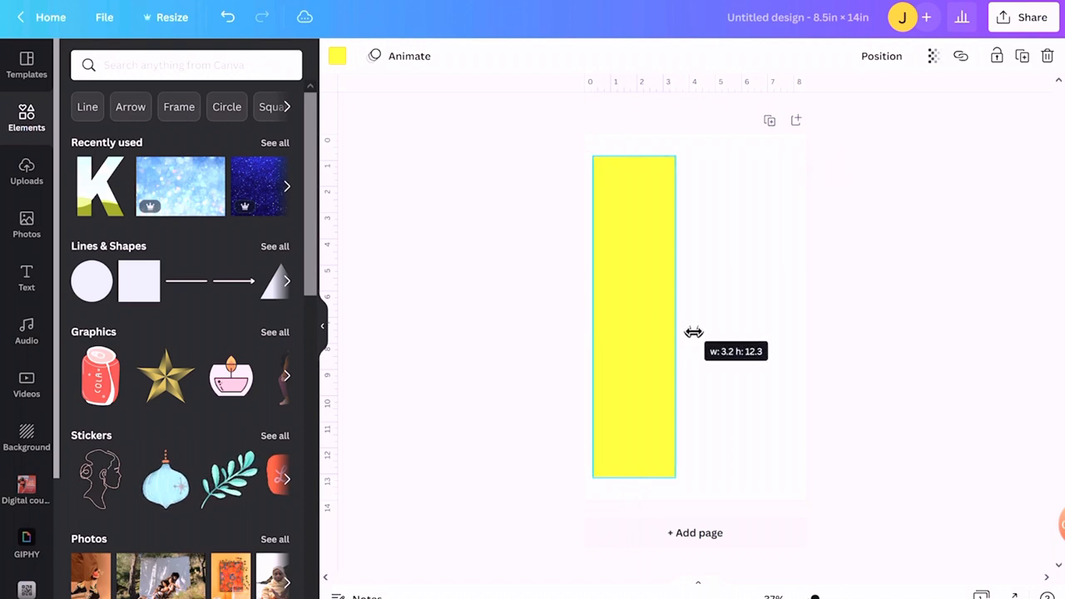
drag(677, 333, 682, 332)
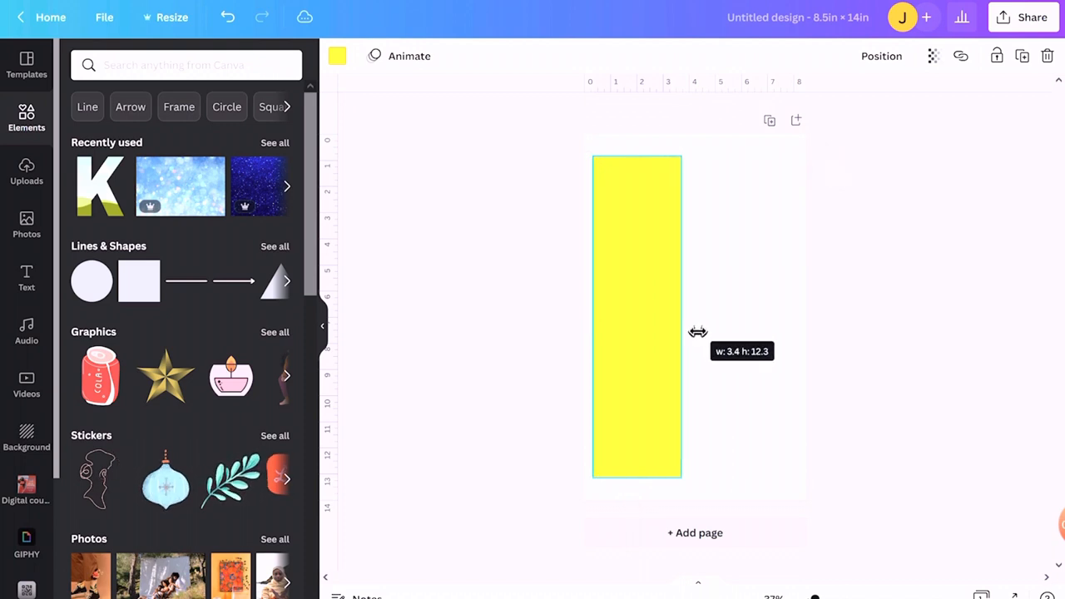
drag(681, 331, 689, 329)
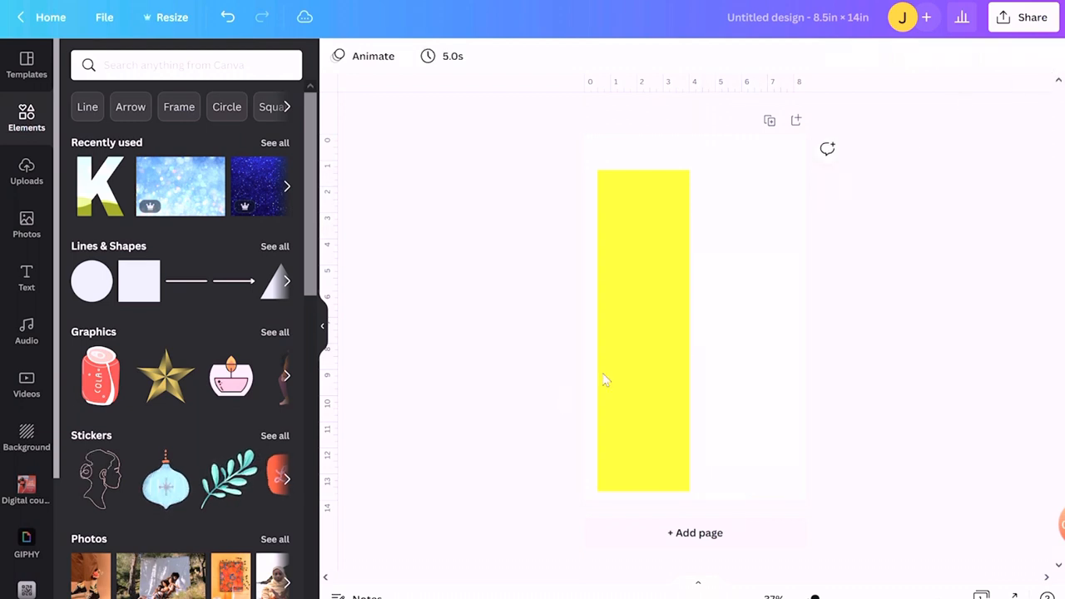
drag(643, 378, 695, 358)
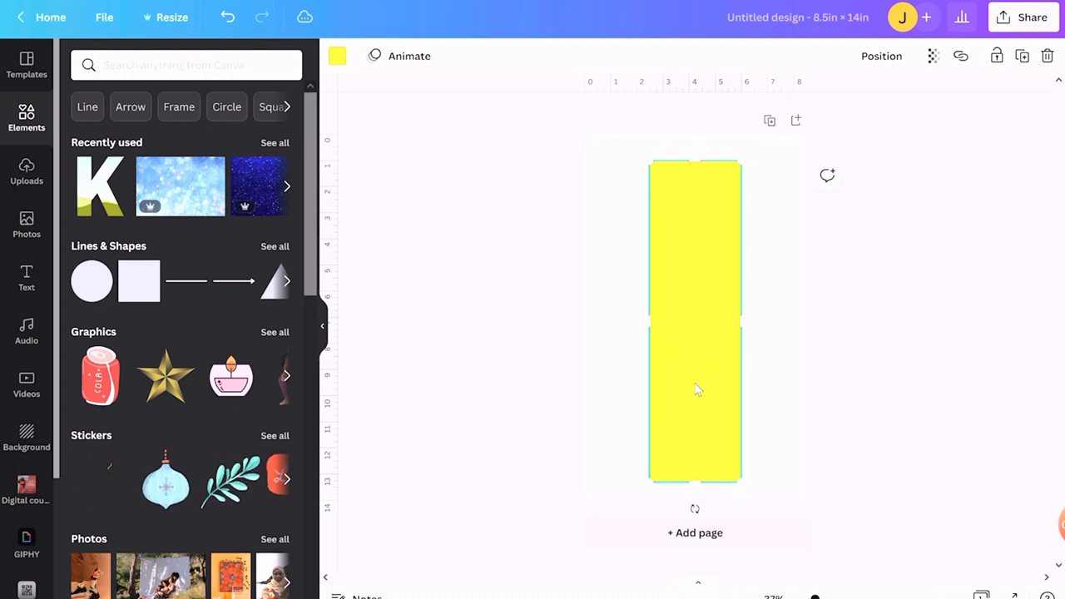
mouse_move(913, 410)
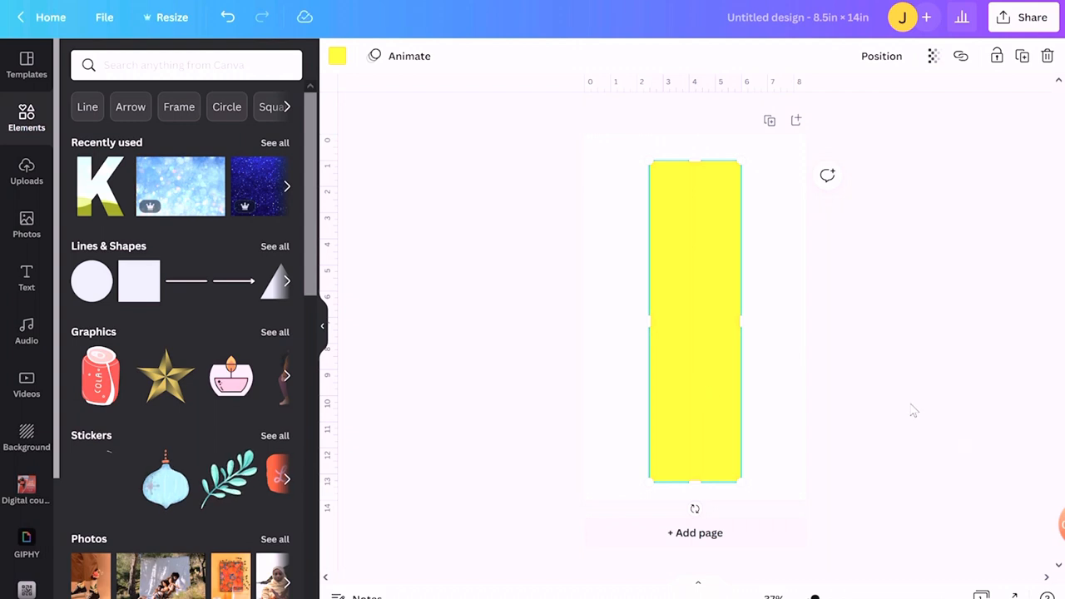
mouse_move(906, 417)
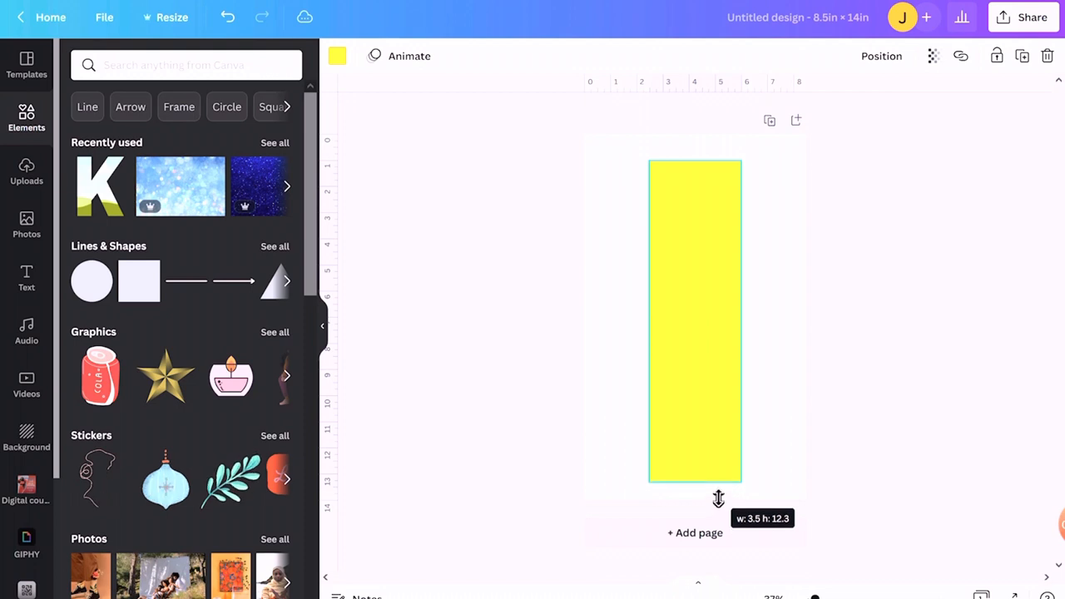
drag(718, 498, 719, 491)
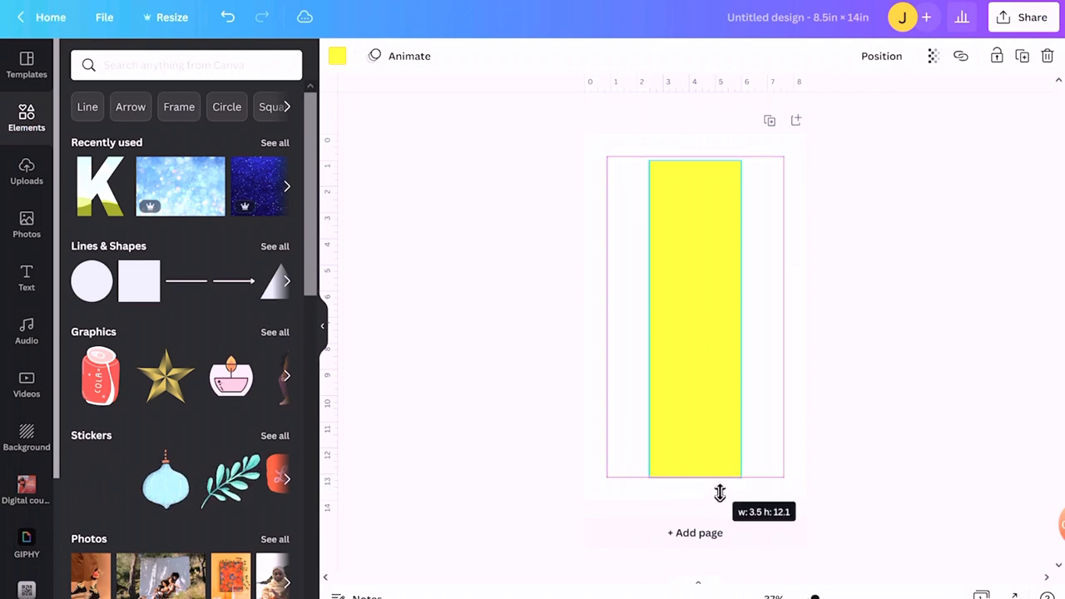
drag(719, 493, 717, 507)
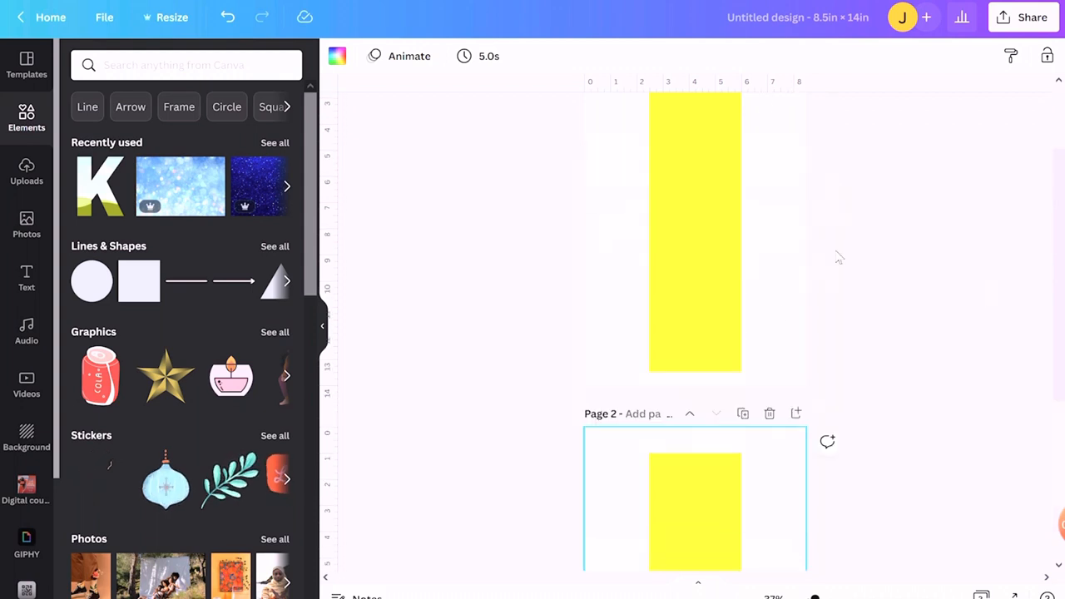
Step: Duplicate the yellow-strip page twice and add a blank fifth page
scroll(down, 3)
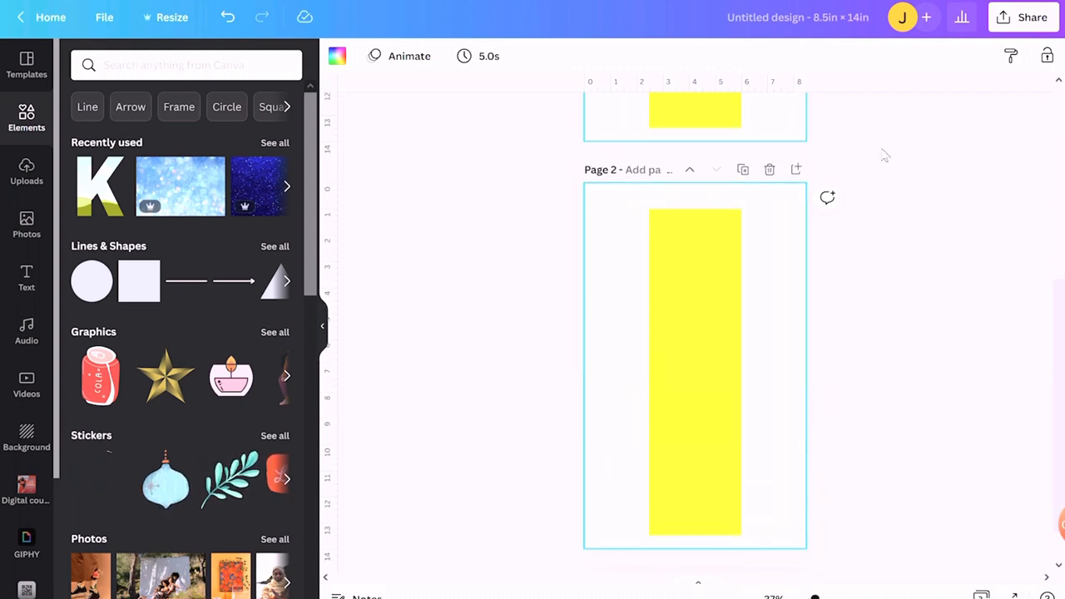
scroll(down, 3)
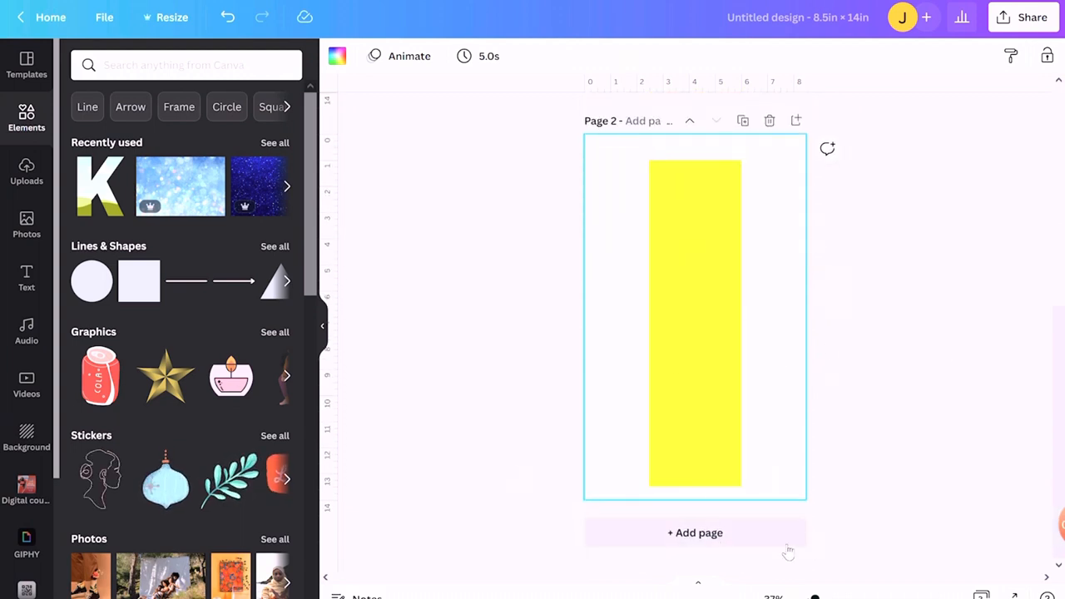
mouse_move(876, 457)
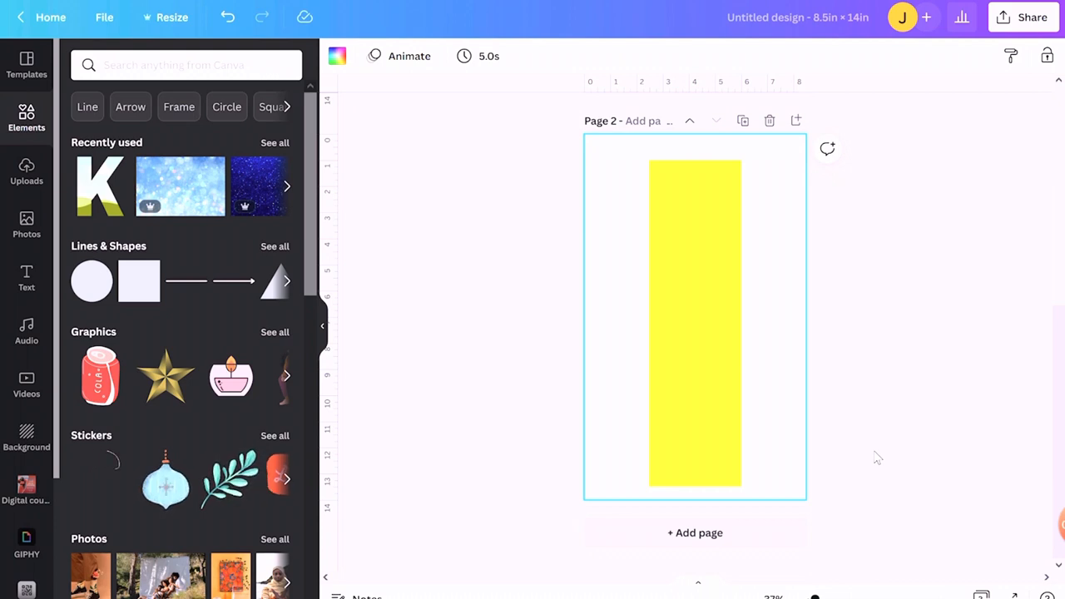
mouse_move(874, 308)
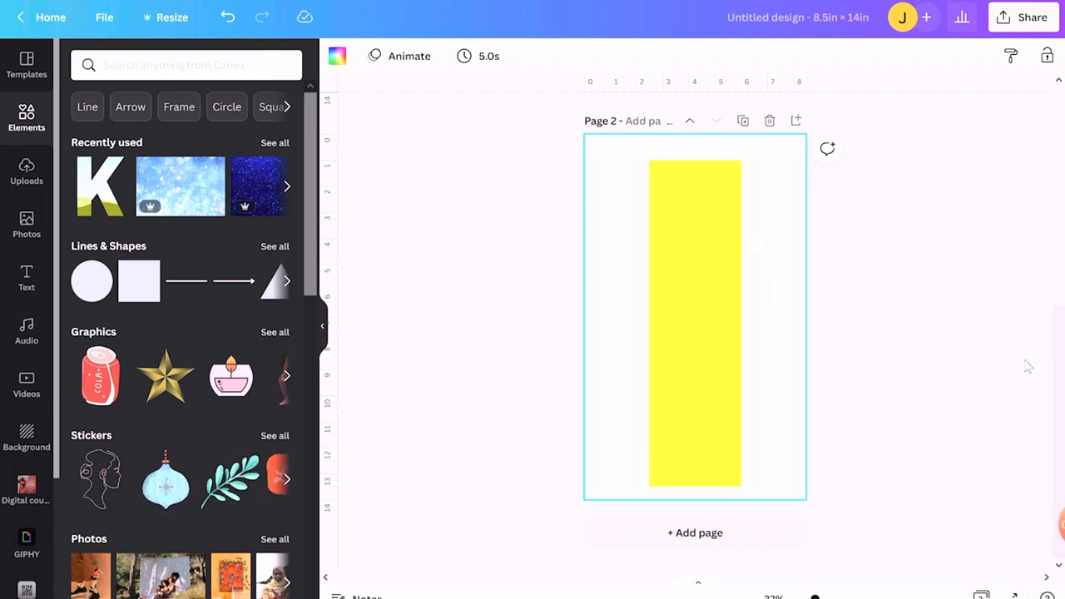
mouse_move(867, 386)
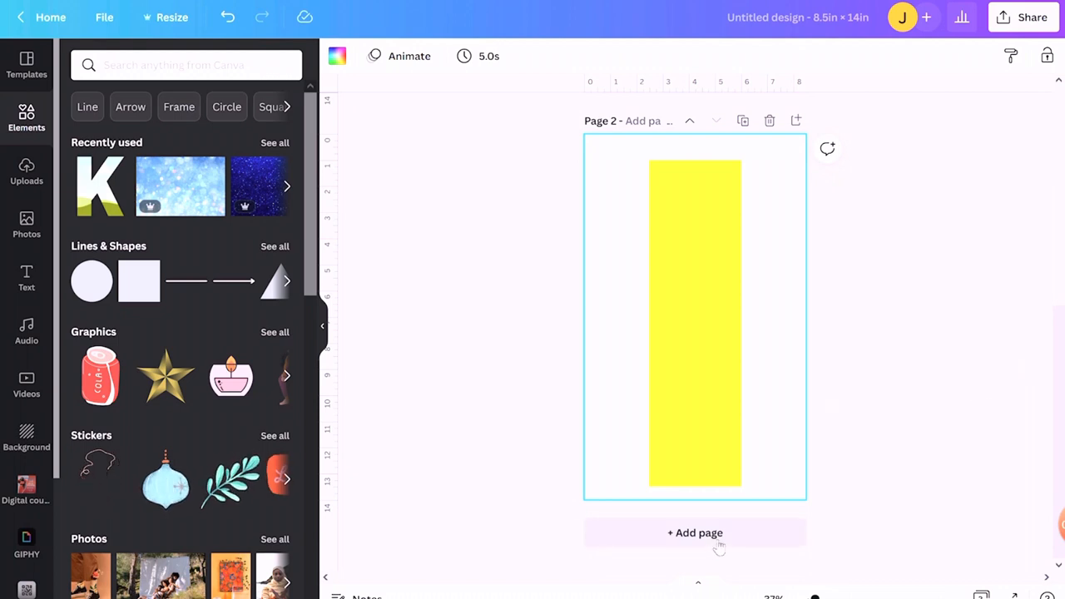
click(695, 532)
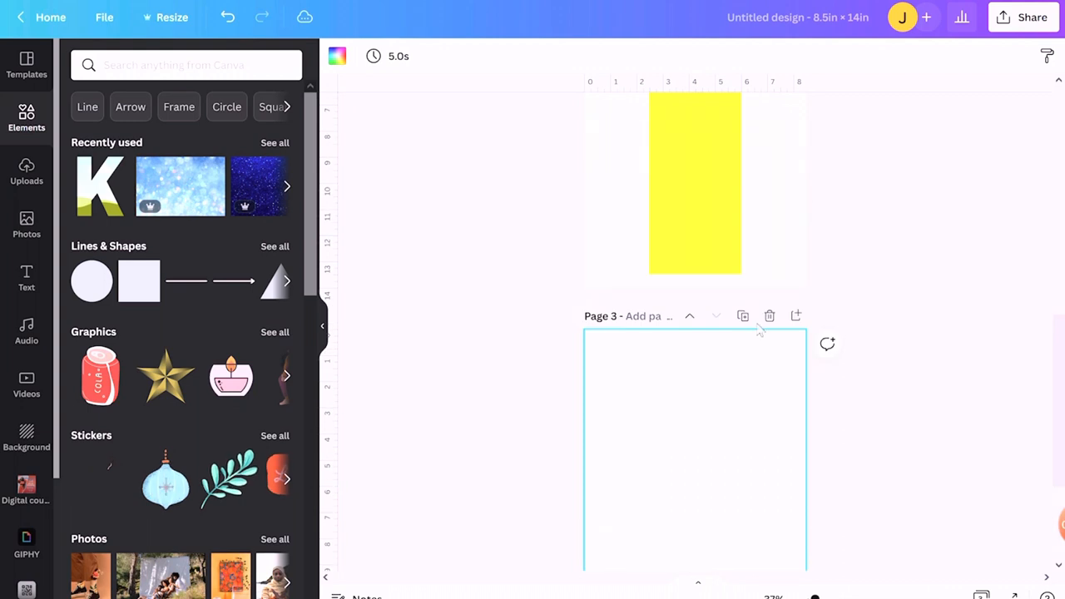
mouse_move(849, 316)
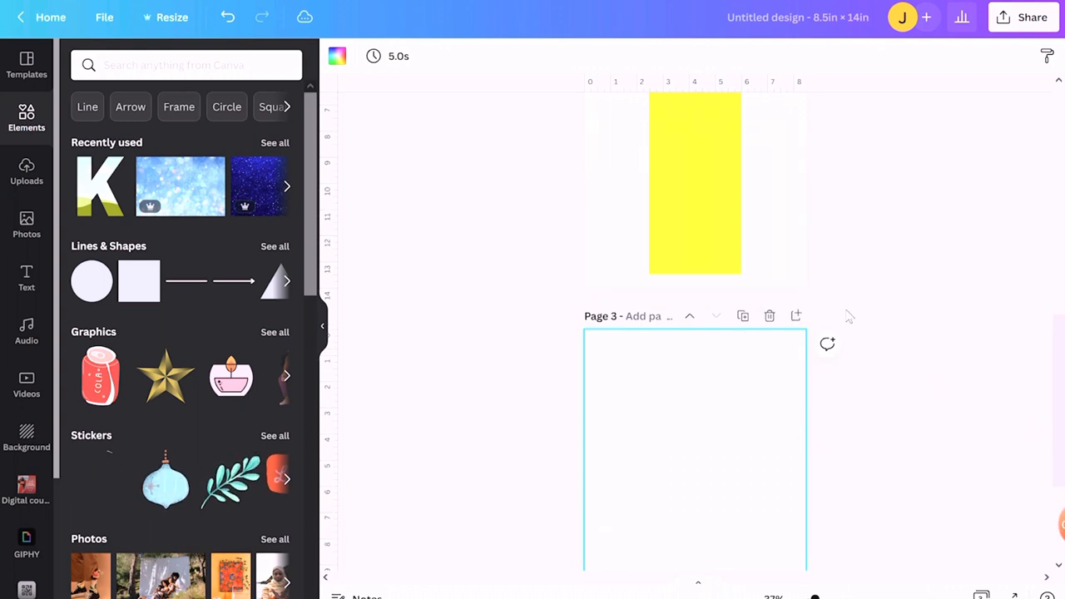
scroll(down, 3)
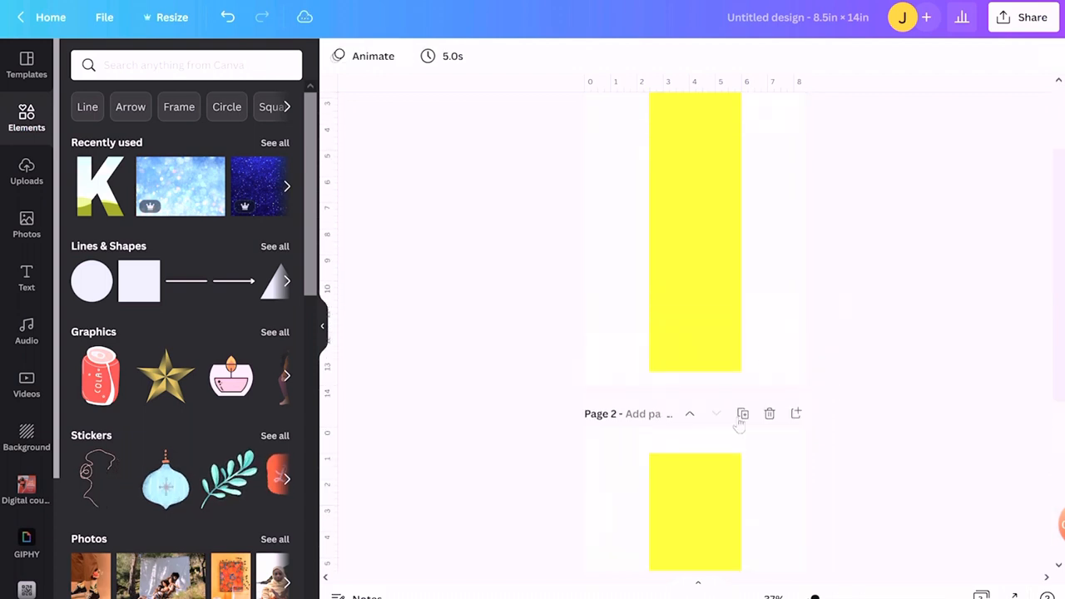
click(742, 414)
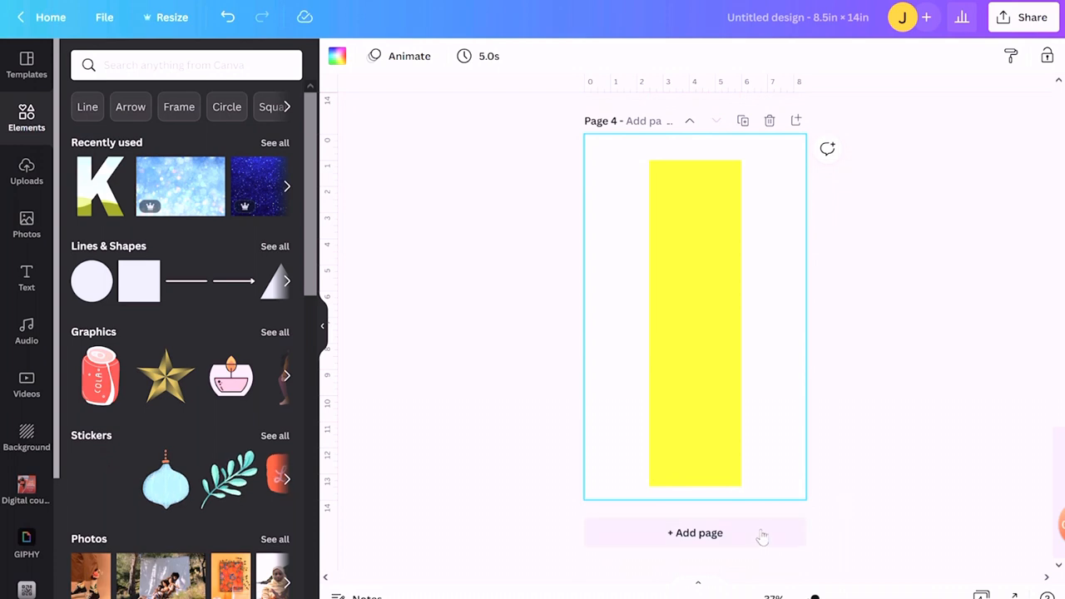
click(694, 533)
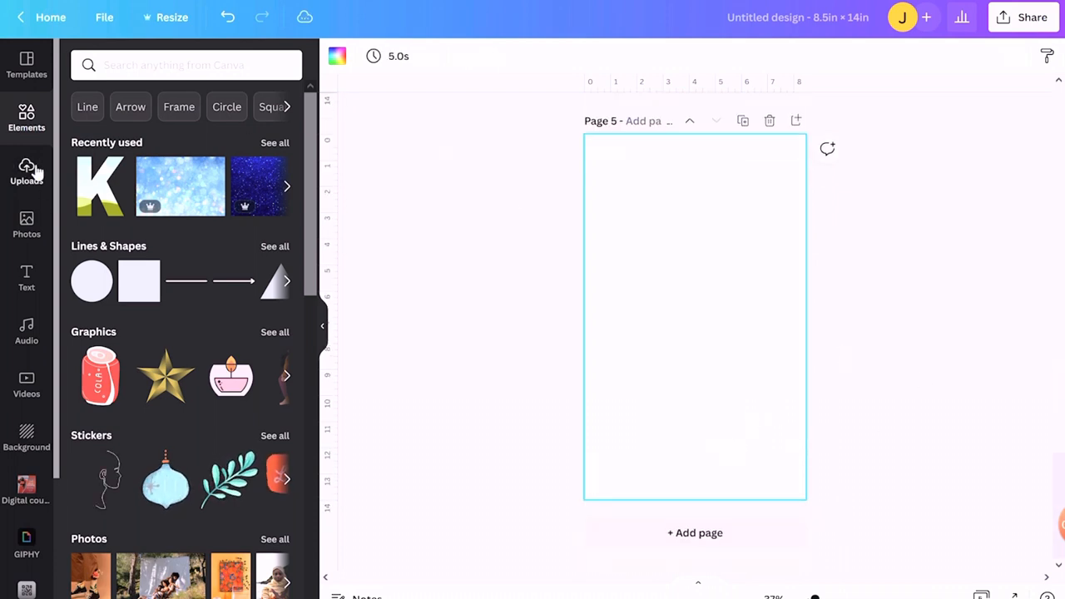
Step: Search Photos for 'burgundy' and set the texture as the page background on the pages
click(25, 225)
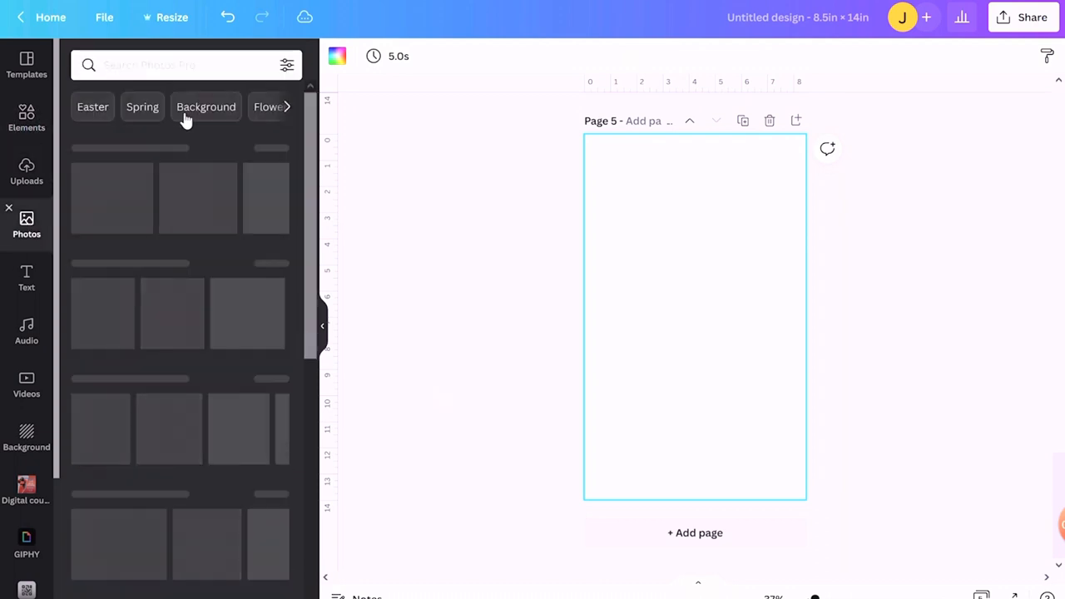
click(166, 65)
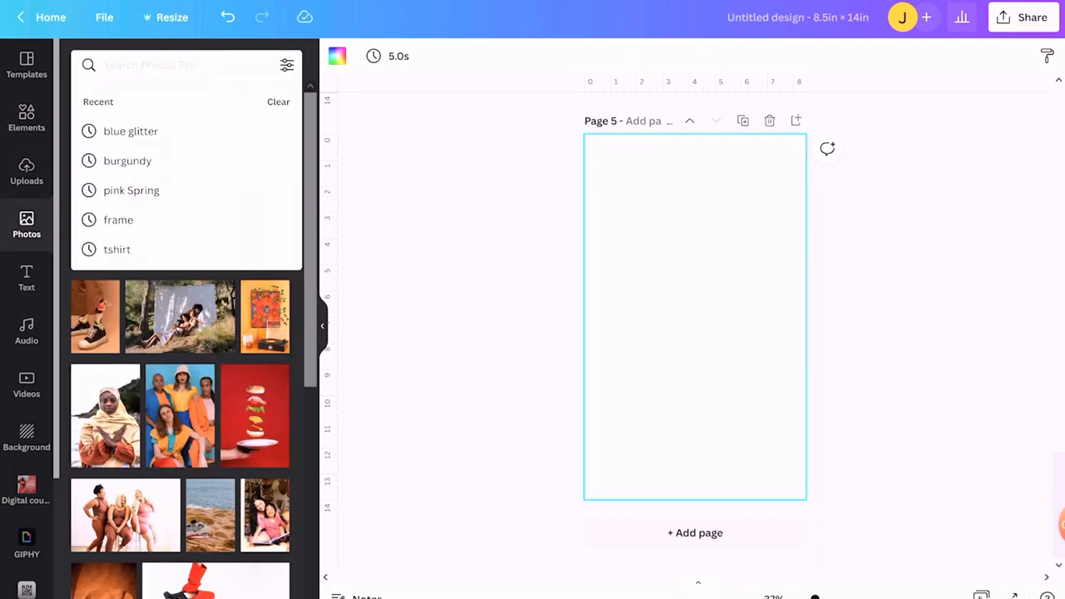
click(127, 161)
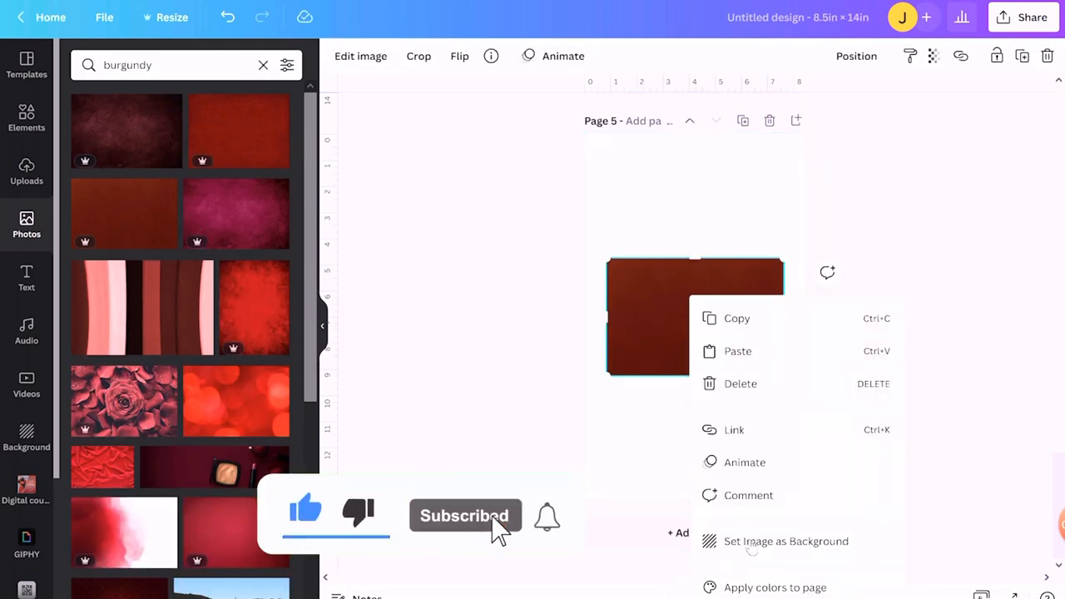
click(787, 540)
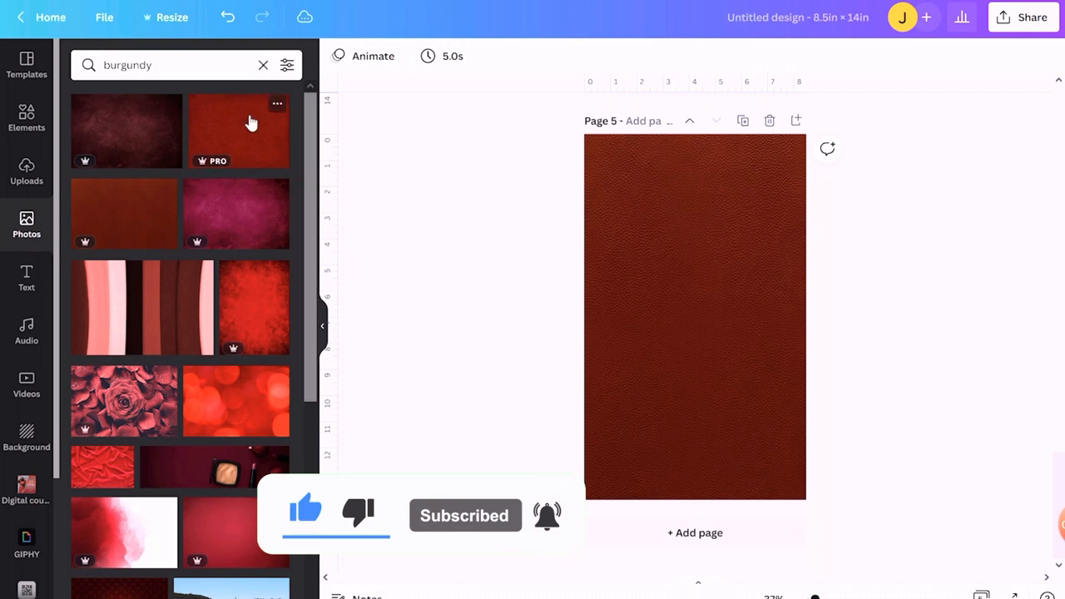
right_click(695, 317)
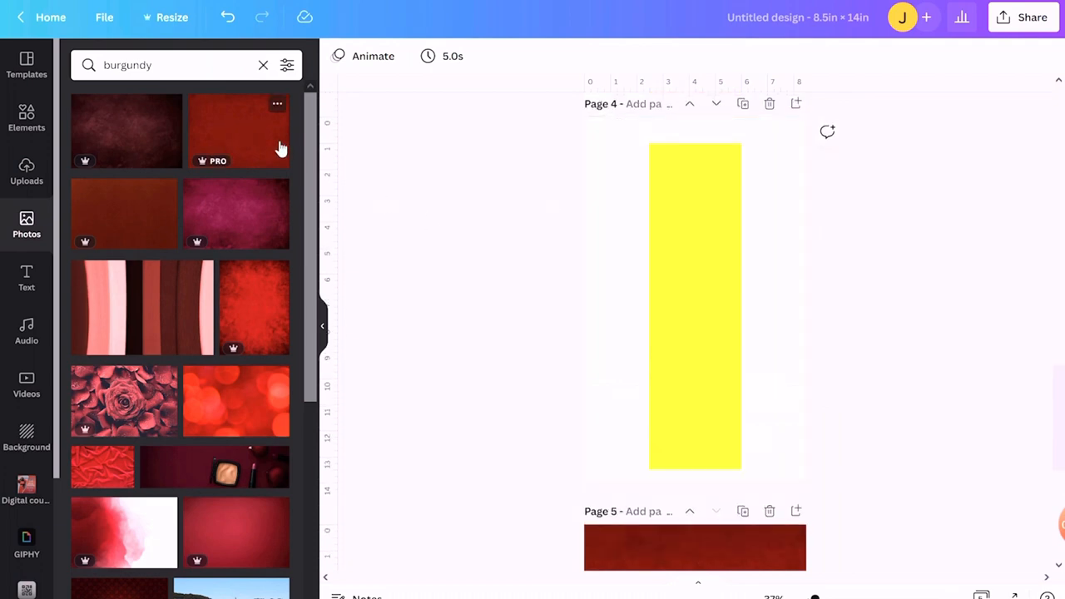
click(239, 130)
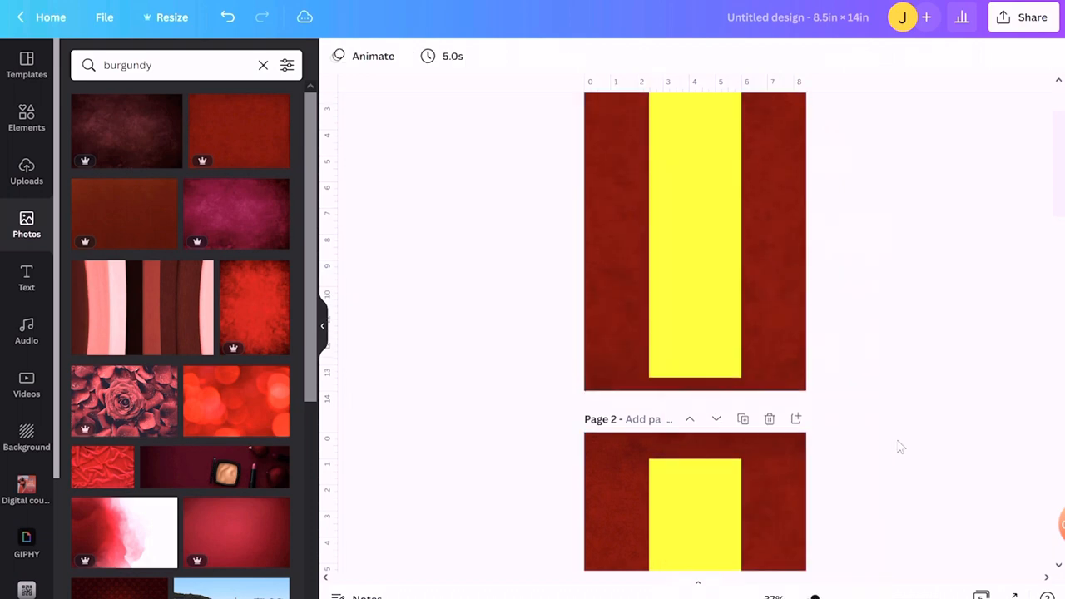
scroll(down, 3)
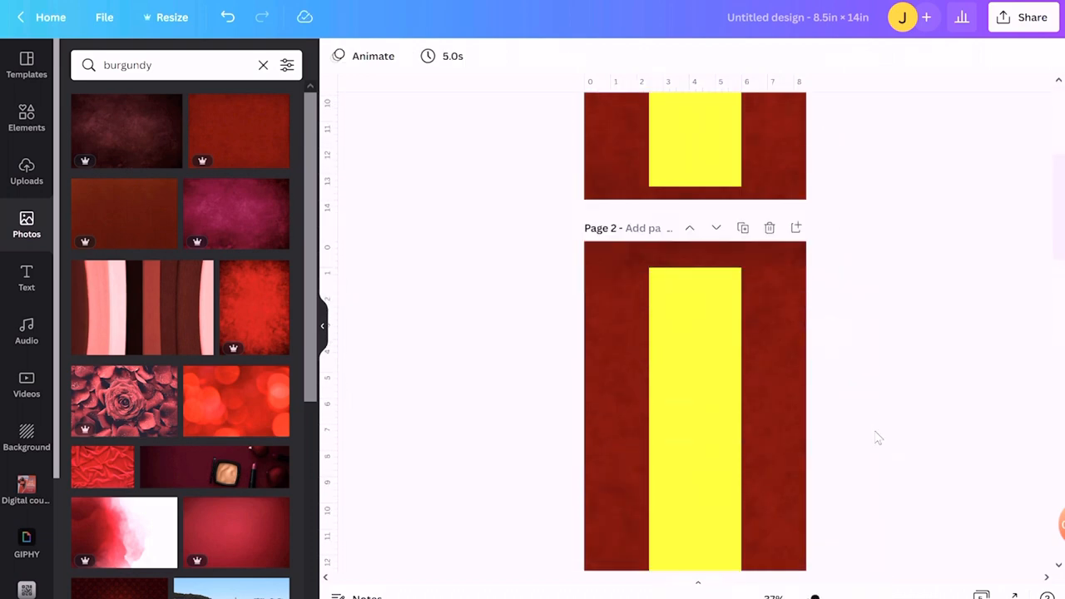
Step: Recolour the tall strip from yellow to white across all pages
click(695, 316)
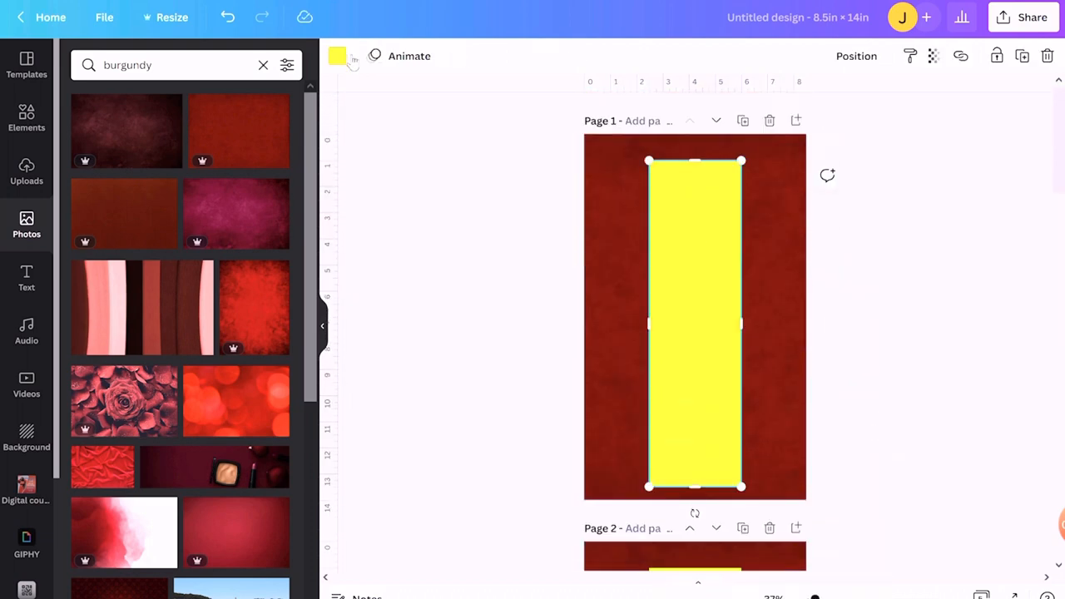
click(337, 56)
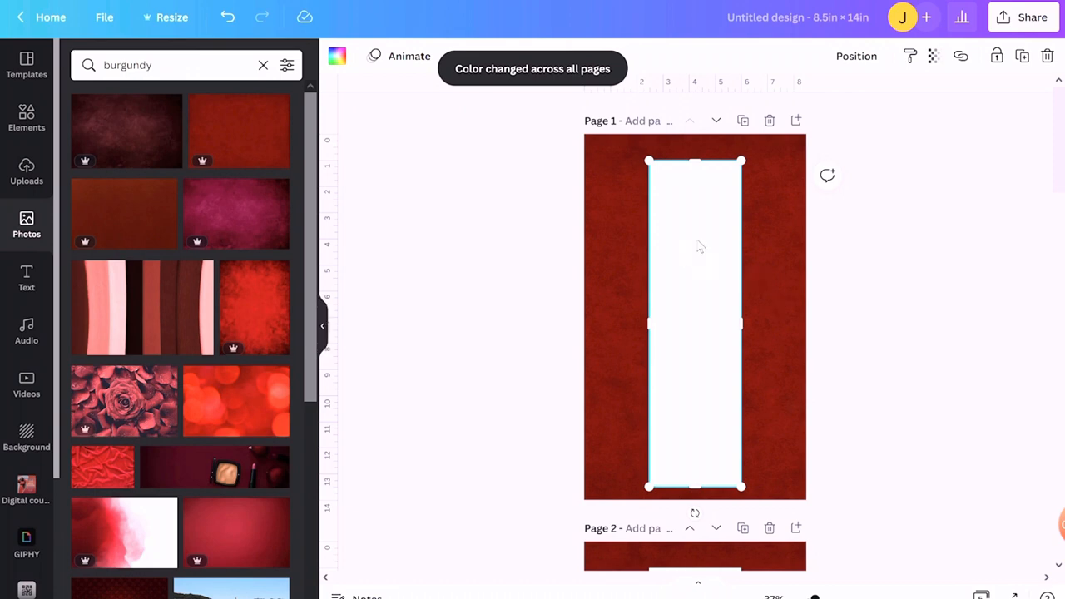
scroll(down, 3)
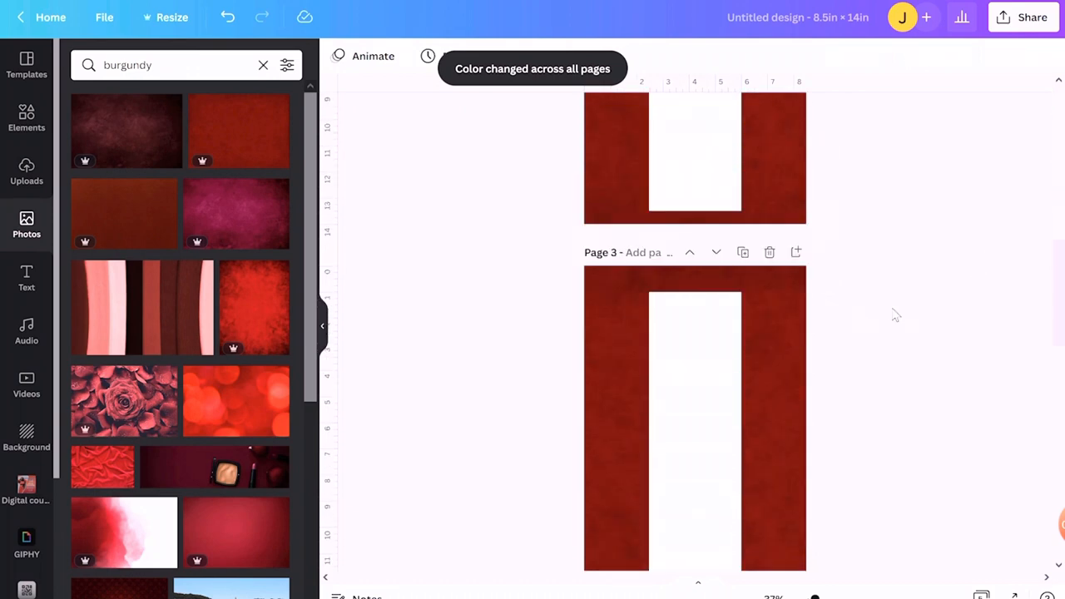
scroll(down, 3)
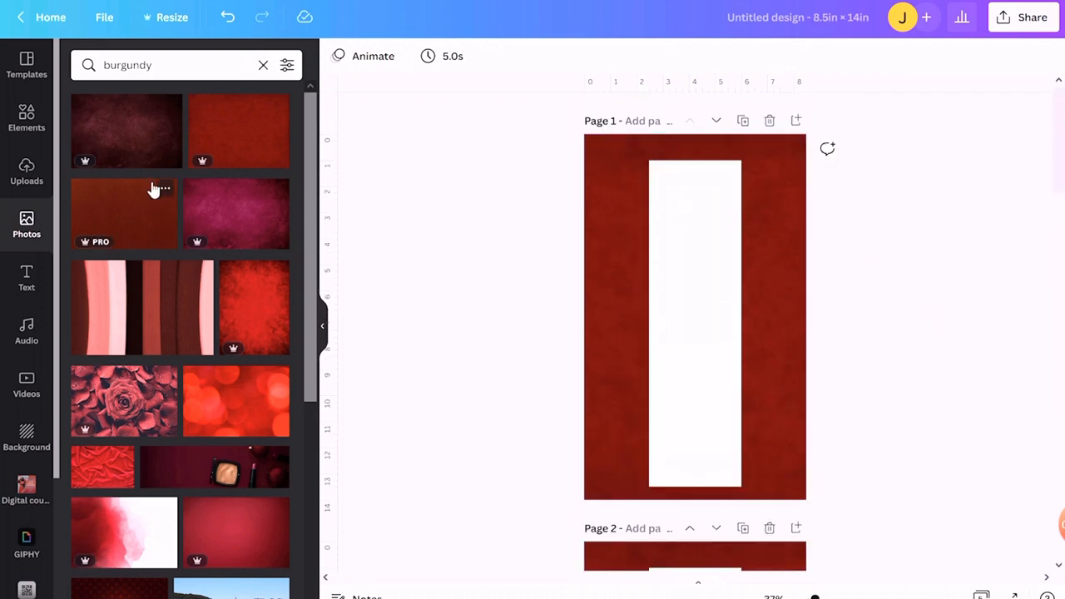
scroll(down, 3)
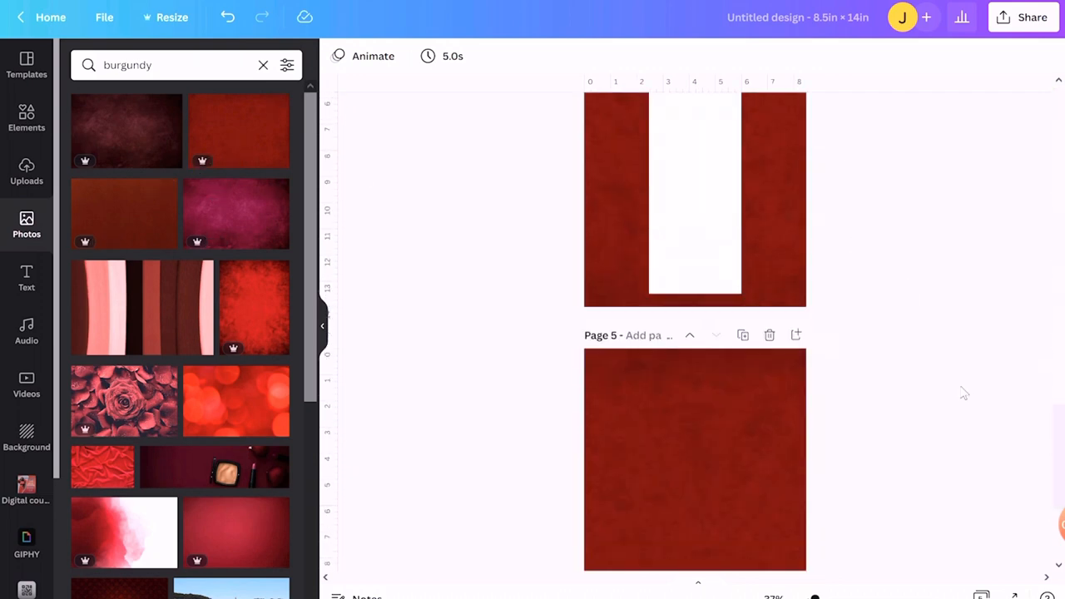
Step: Add an uploaded photo of the student and remove its background
click(26, 169)
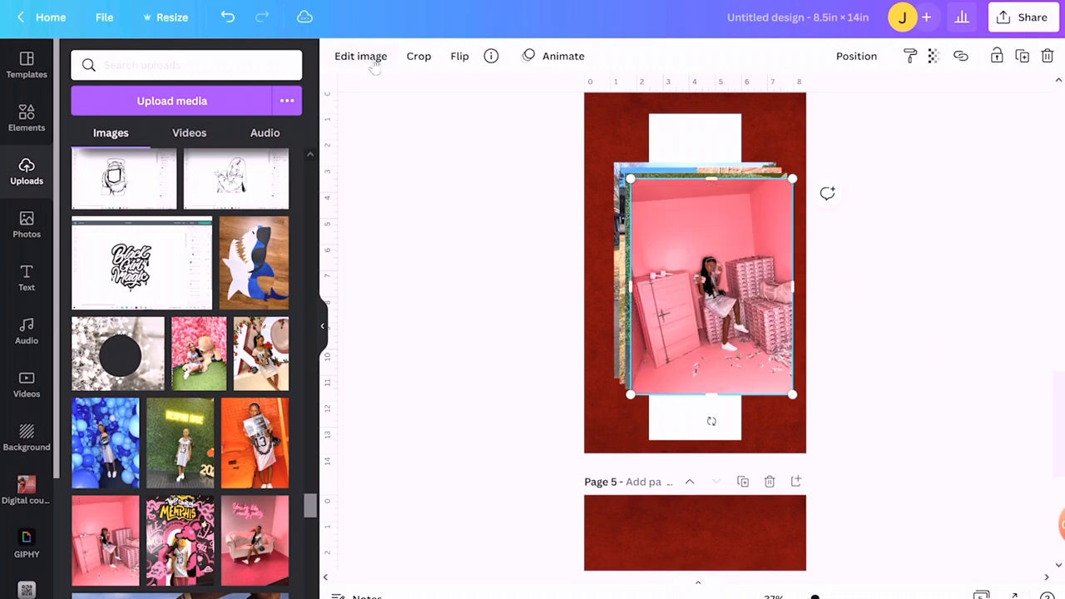
click(360, 55)
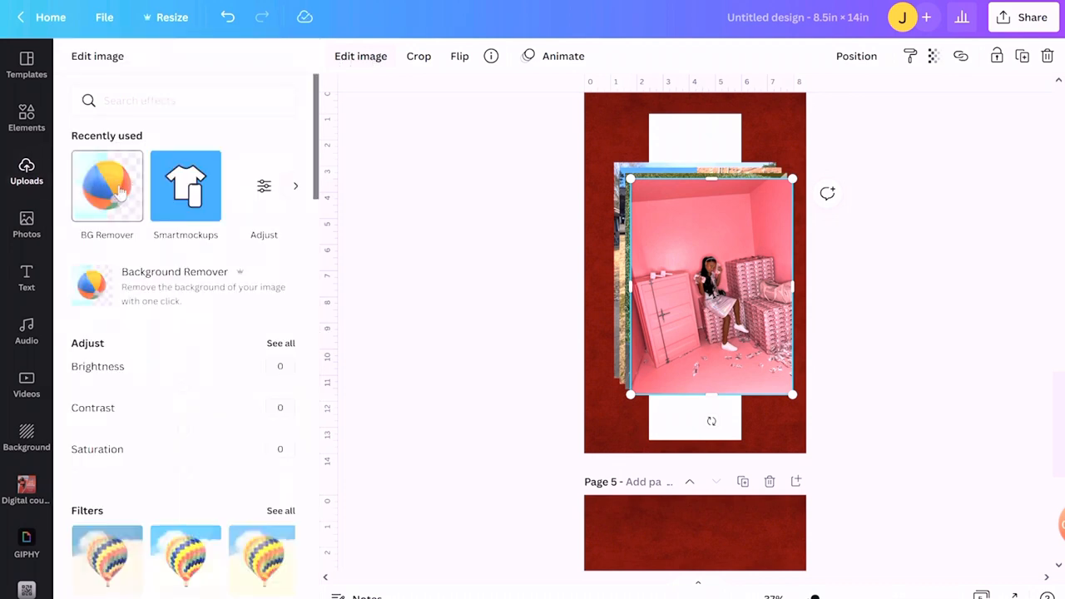
click(105, 186)
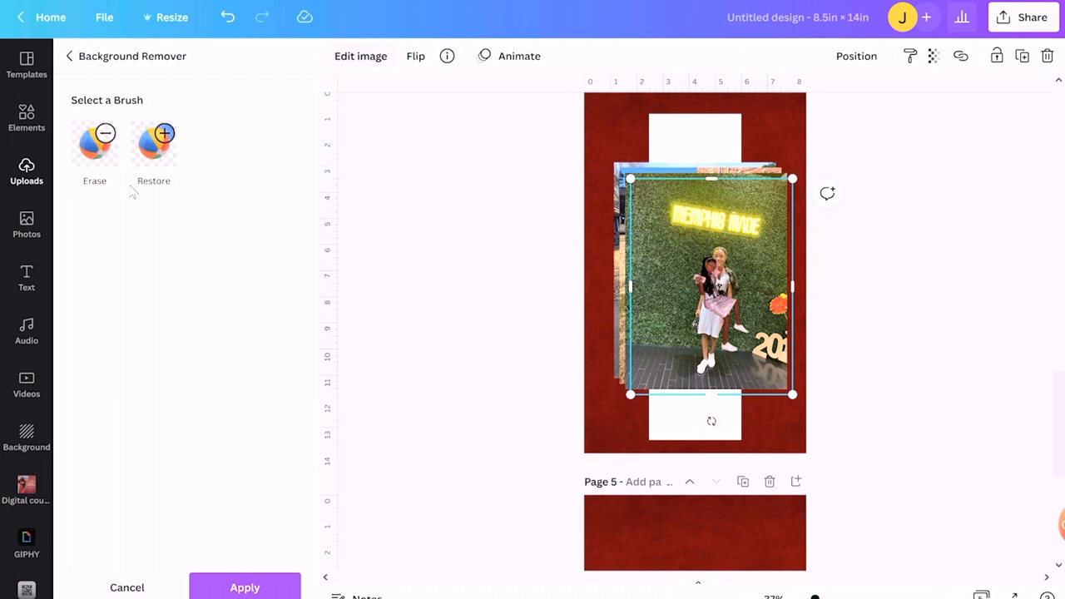
click(72, 56)
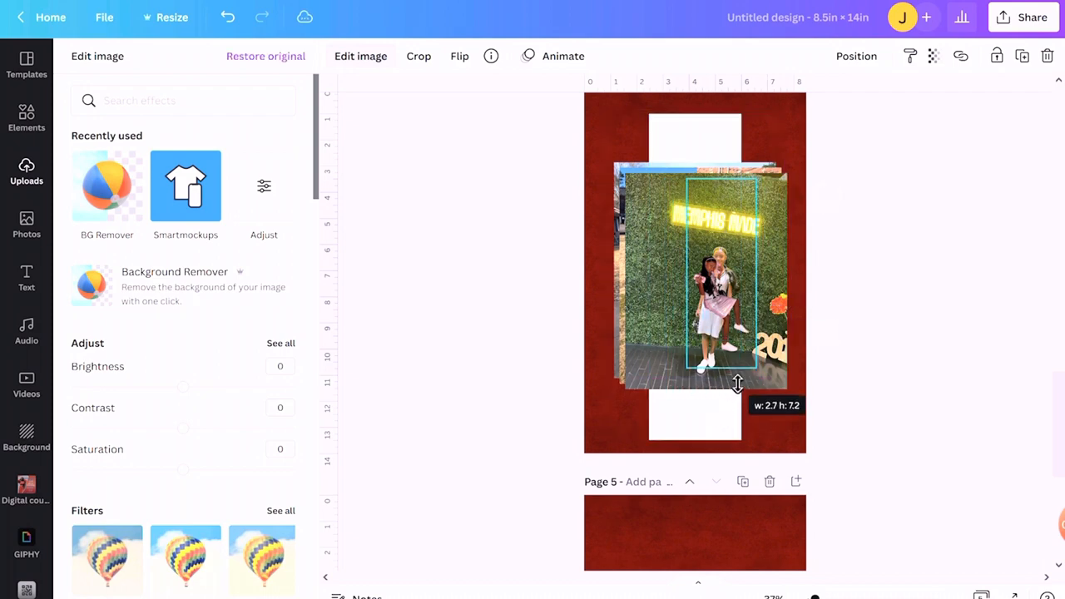
Step: Resize the cutout to fit the white strip and give it a Glow shadow
drag(736, 384, 740, 262)
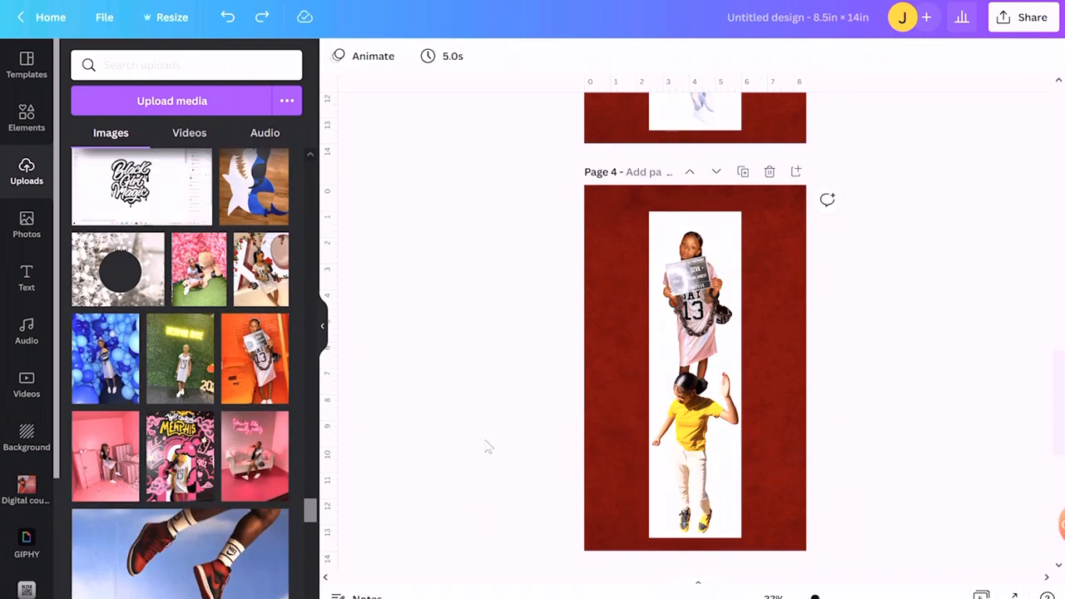
mouse_move(969, 358)
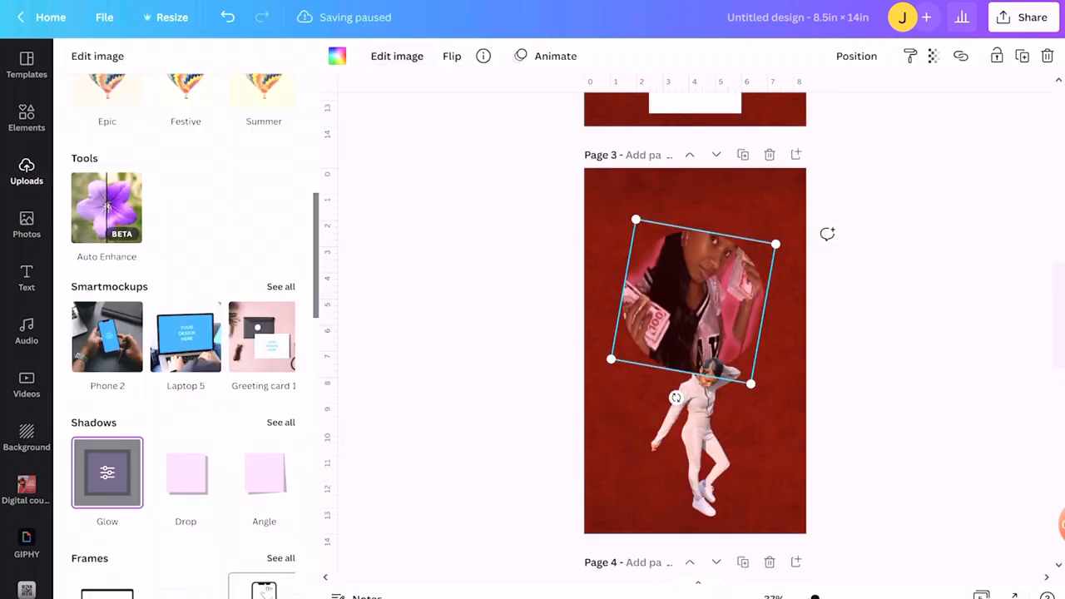
click(27, 171)
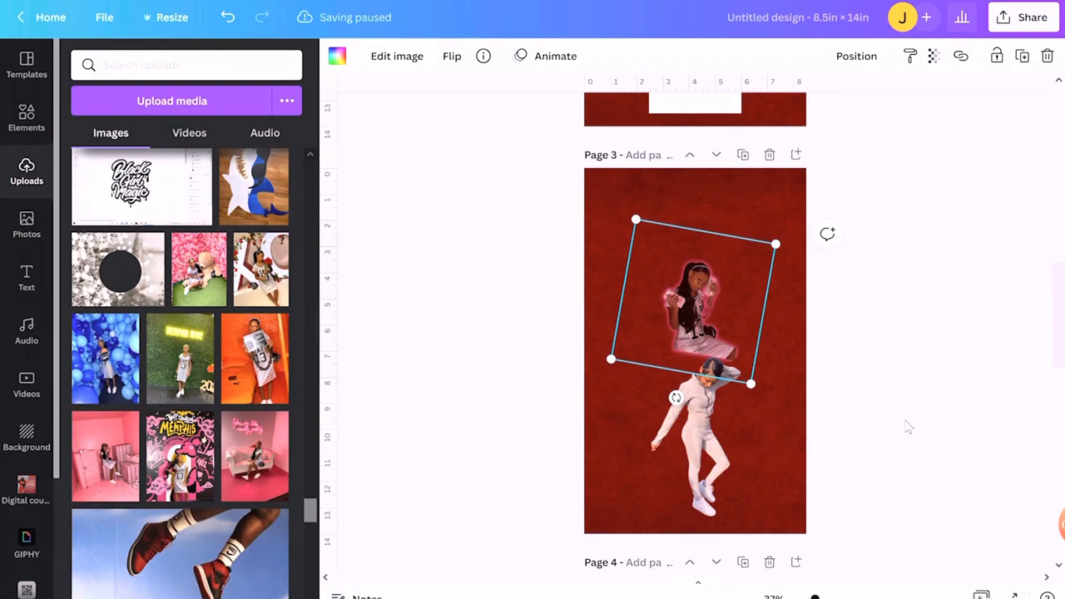
scroll(down, 3)
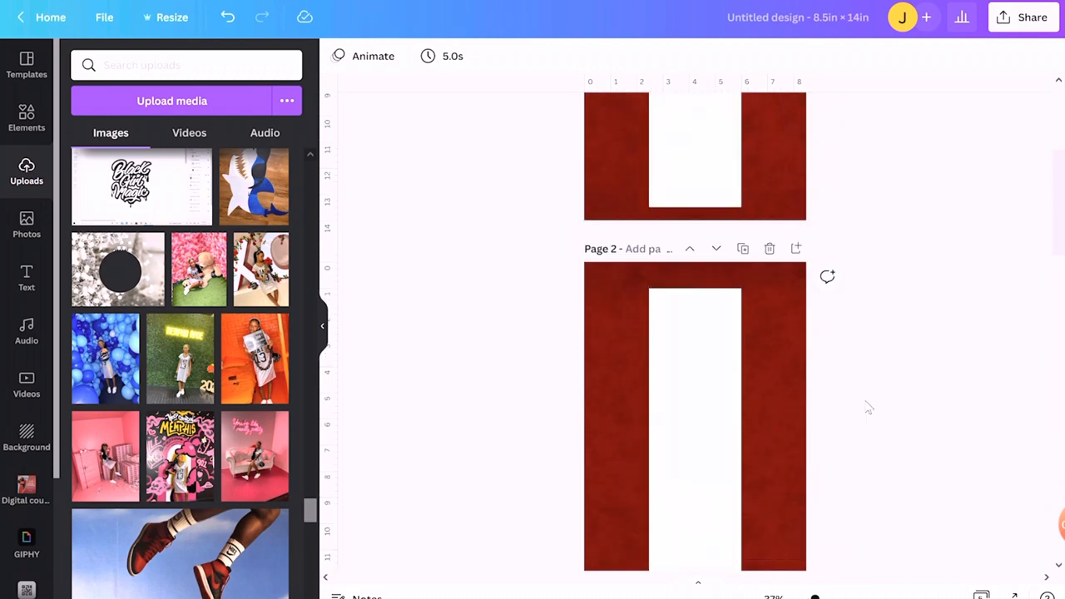
Step: Search elements for 'Frame' and browse the letter-shaped photo frames
scroll(down, 3)
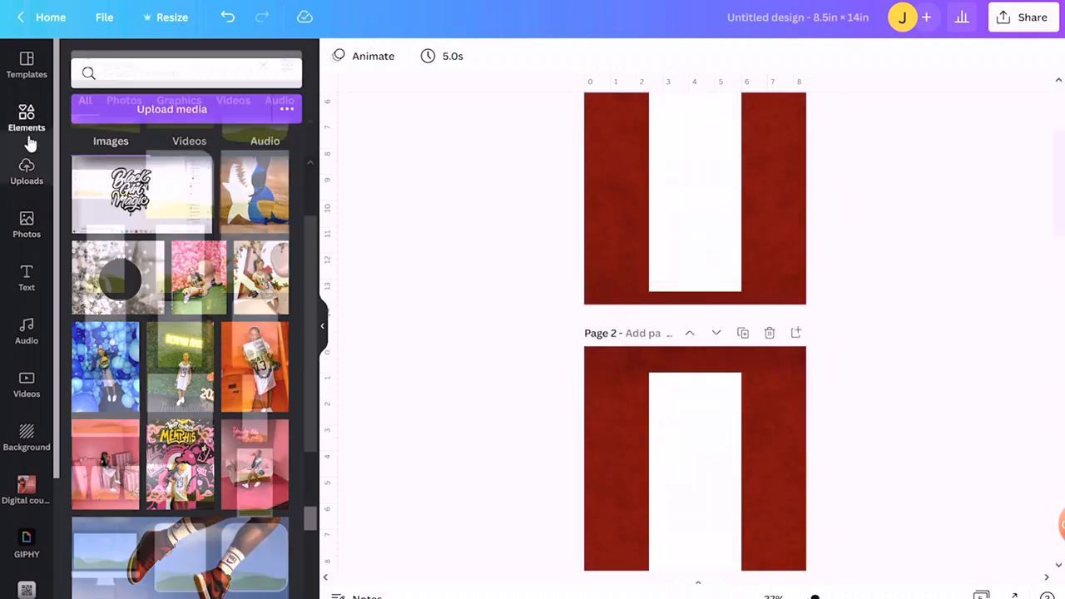
text(Frame)
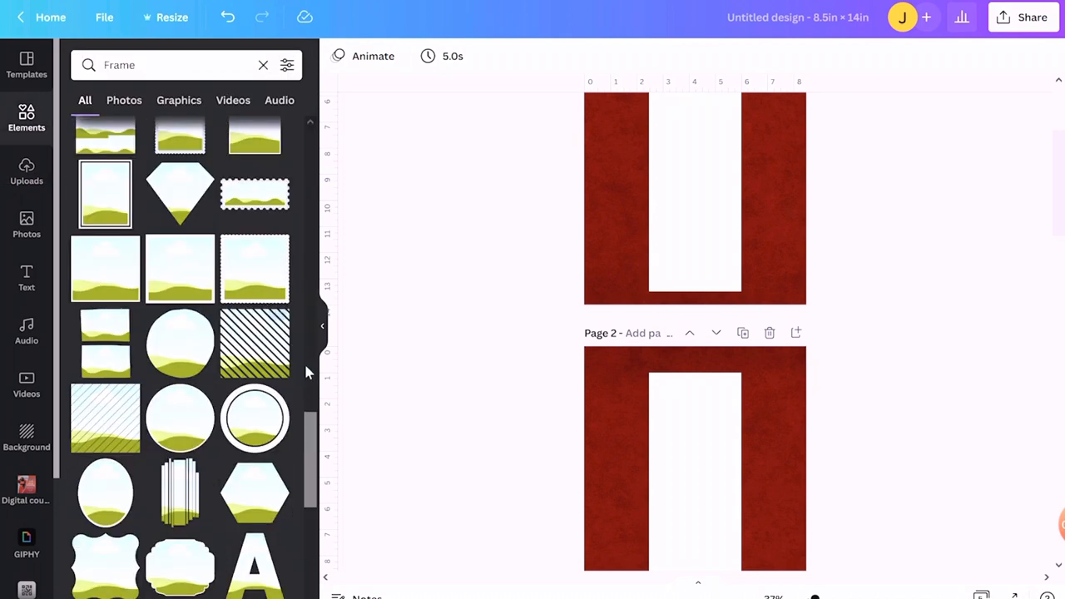
scroll(down, 3)
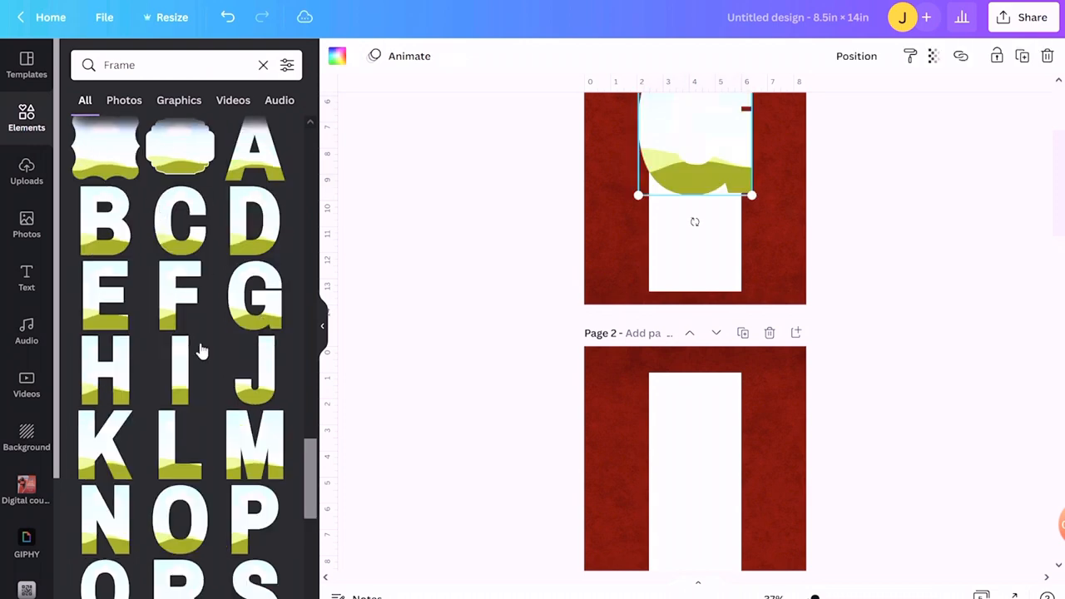
scroll(down, 3)
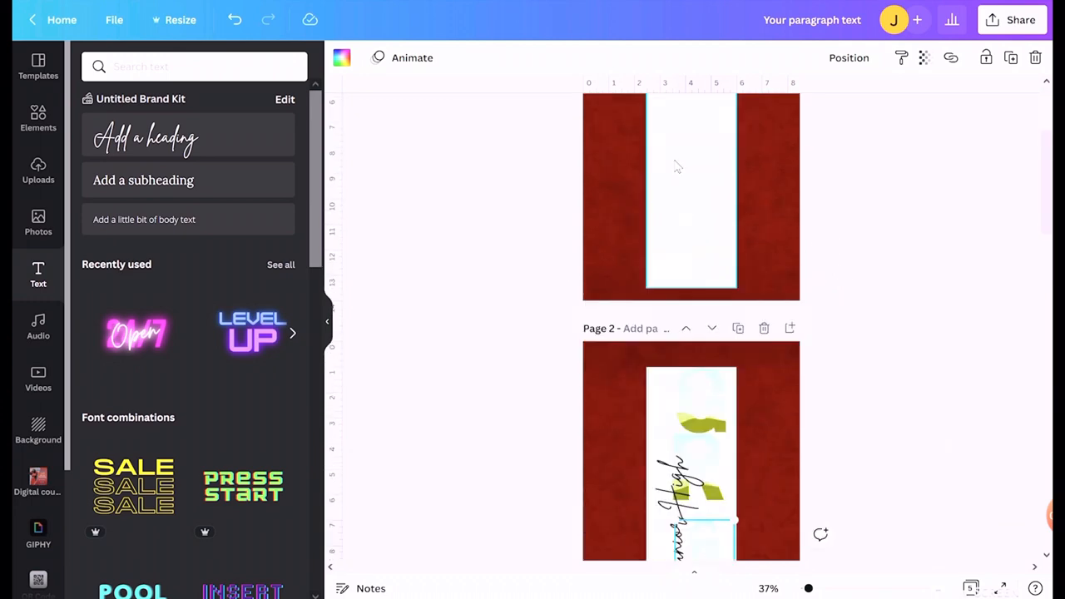
Step: Select the vertical 'Junior High' text and centre it over page 2's letter frames
scroll(down, 3)
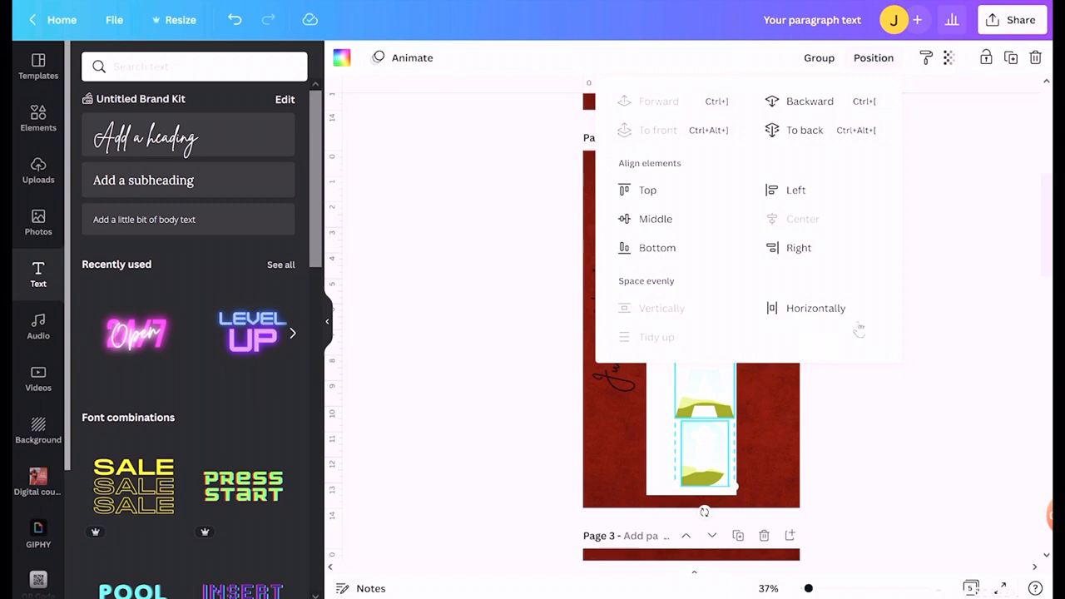
mouse_move(790, 393)
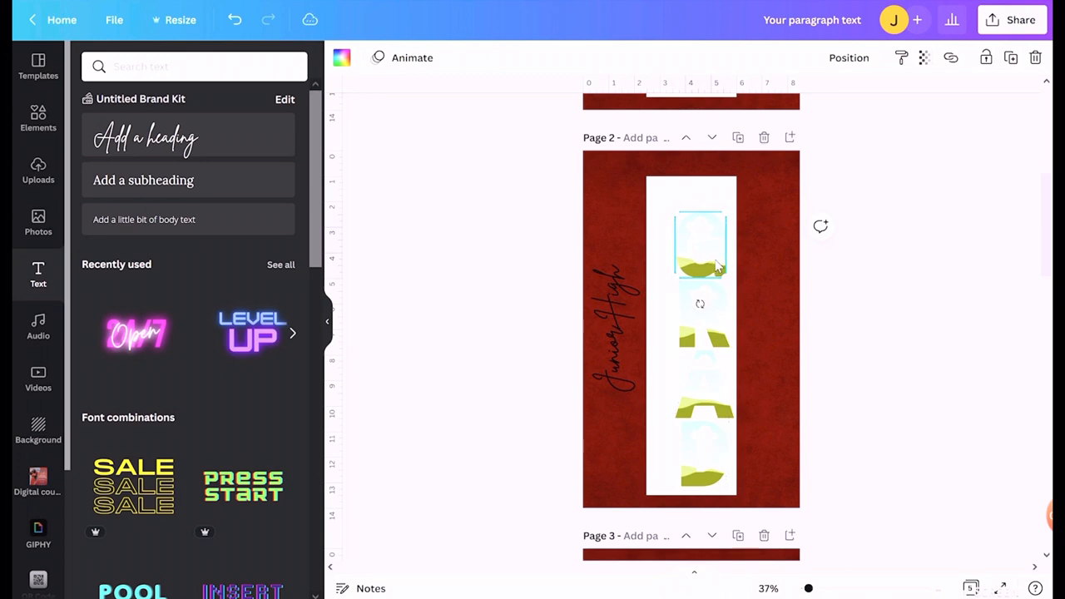
mouse_move(759, 397)
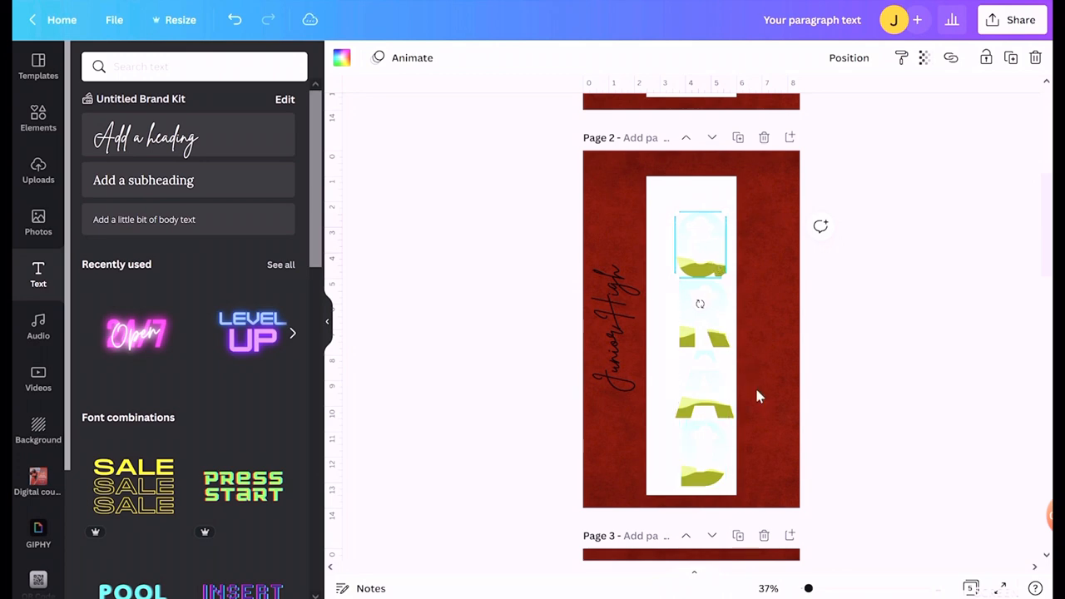
click(699, 329)
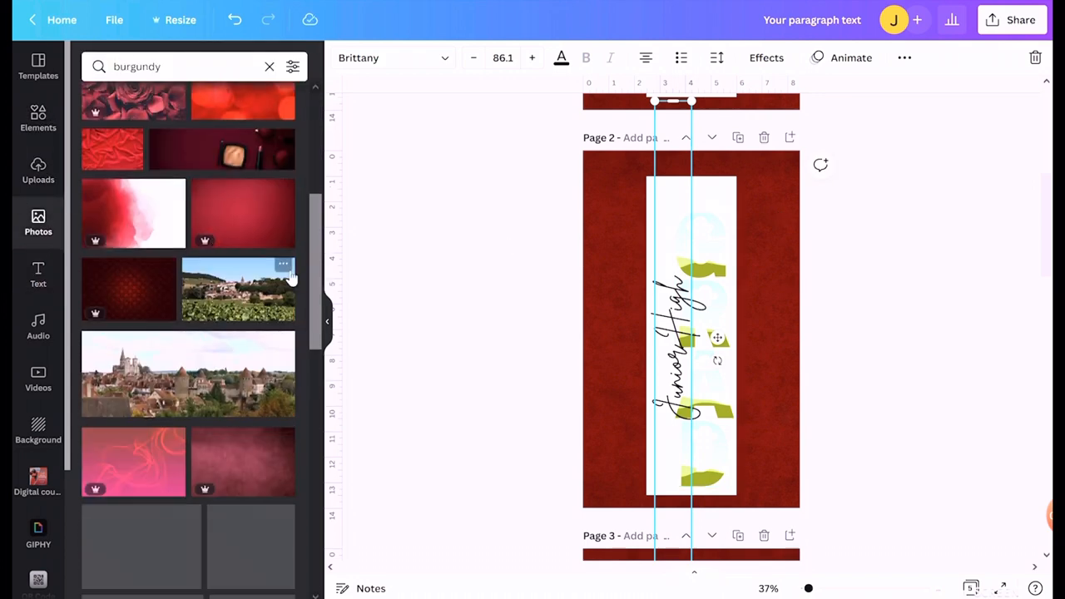
Step: Search photos for 'black' glitter and fill page 2's G, R and A frames
scroll(down, 3)
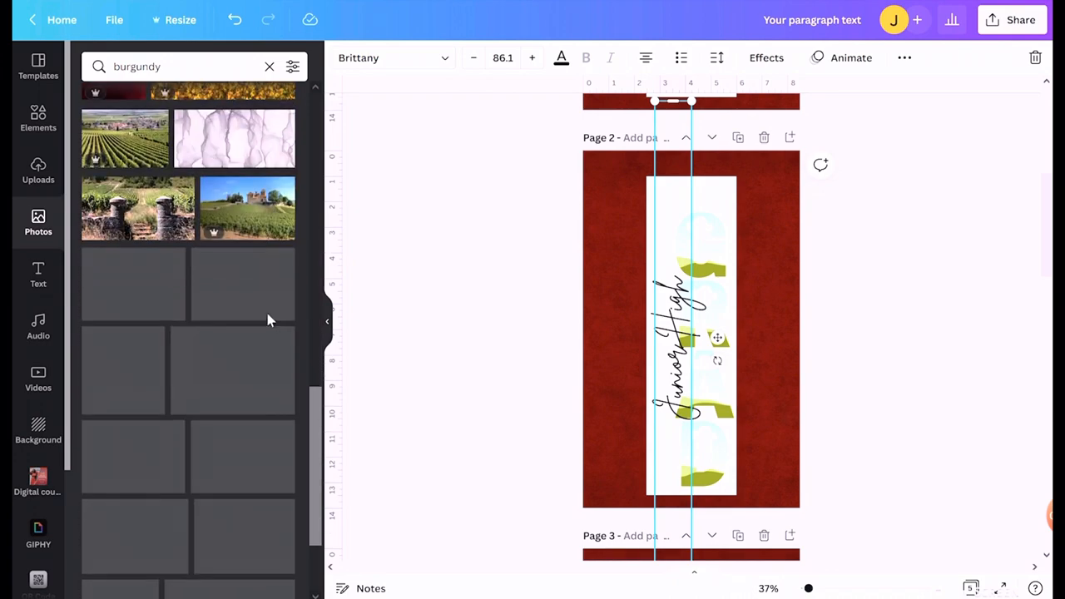
scroll(down, 3)
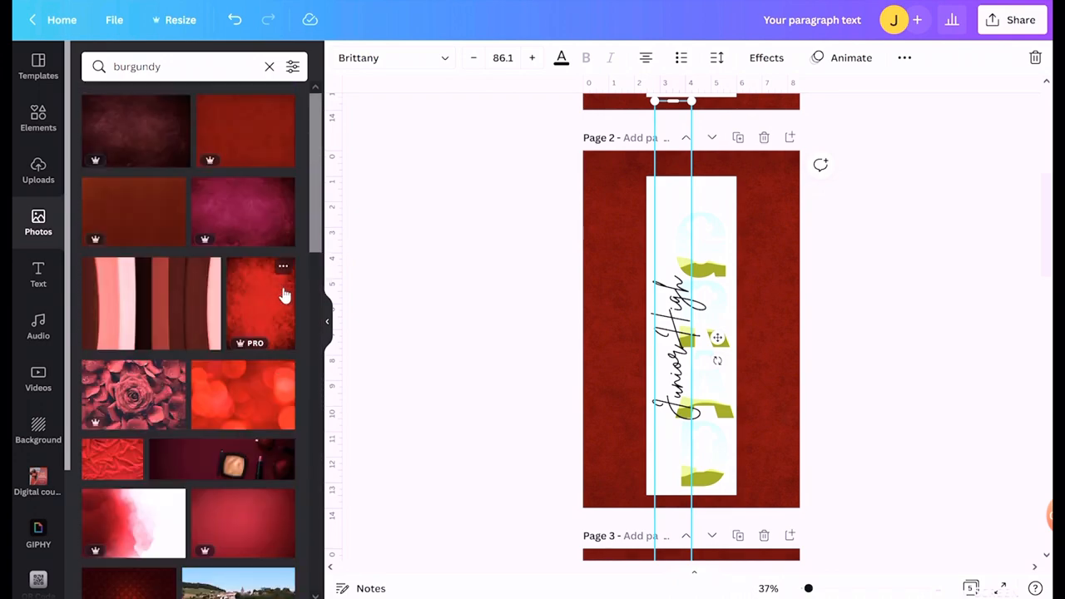
scroll(down, 3)
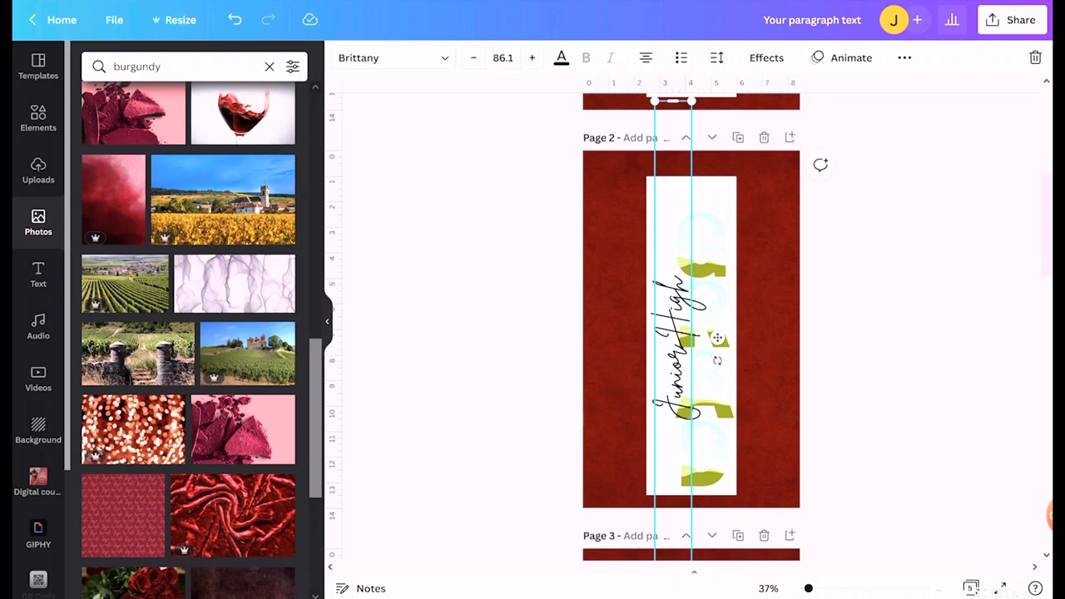
double_click(138, 66)
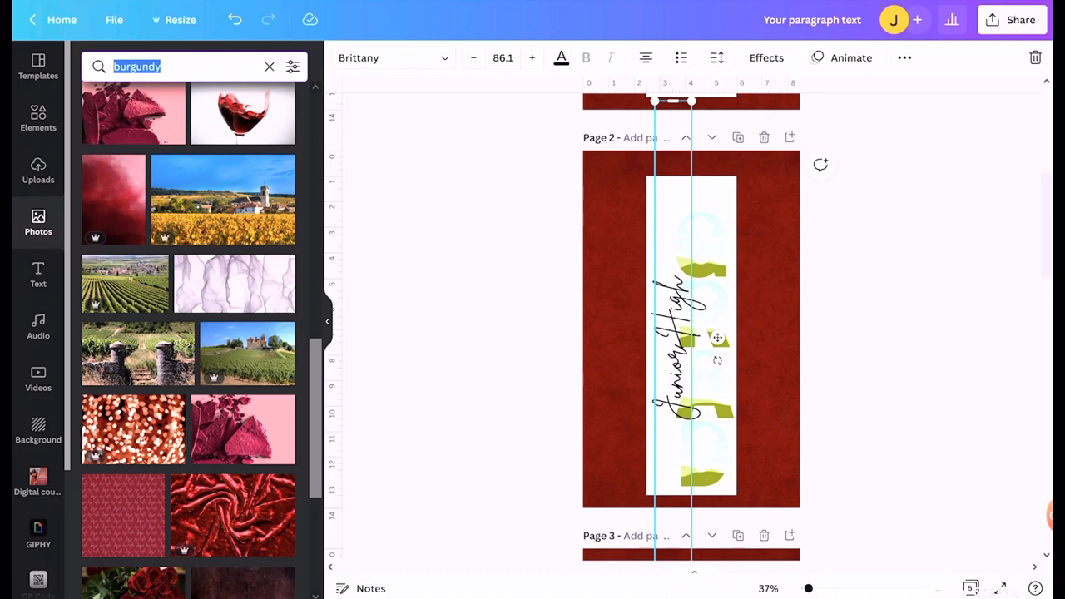
text(black glitter)
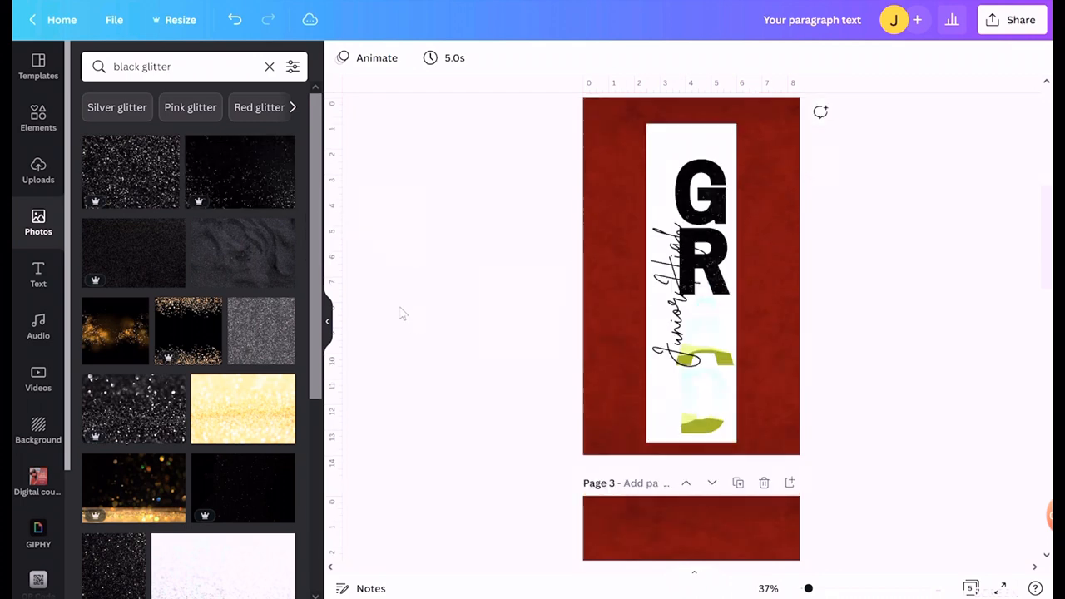
scroll(down, 3)
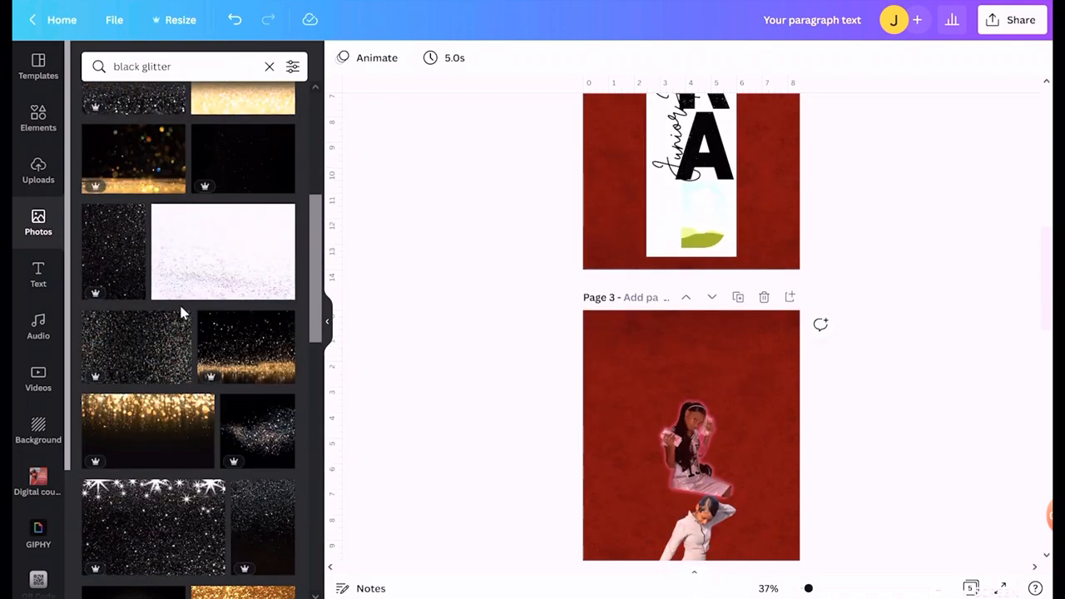
scroll(down, 3)
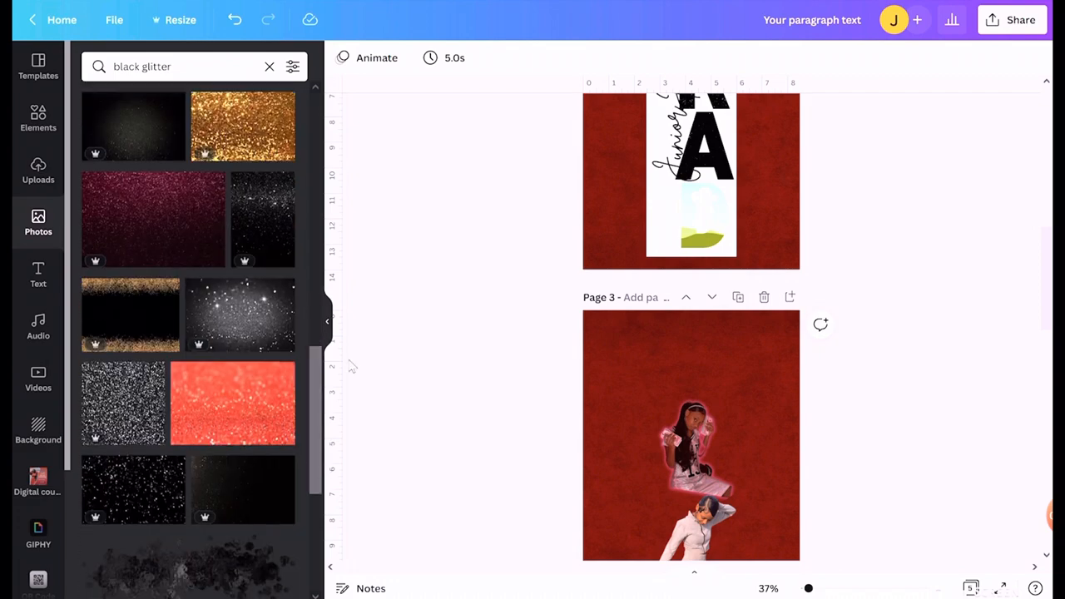
scroll(down, 3)
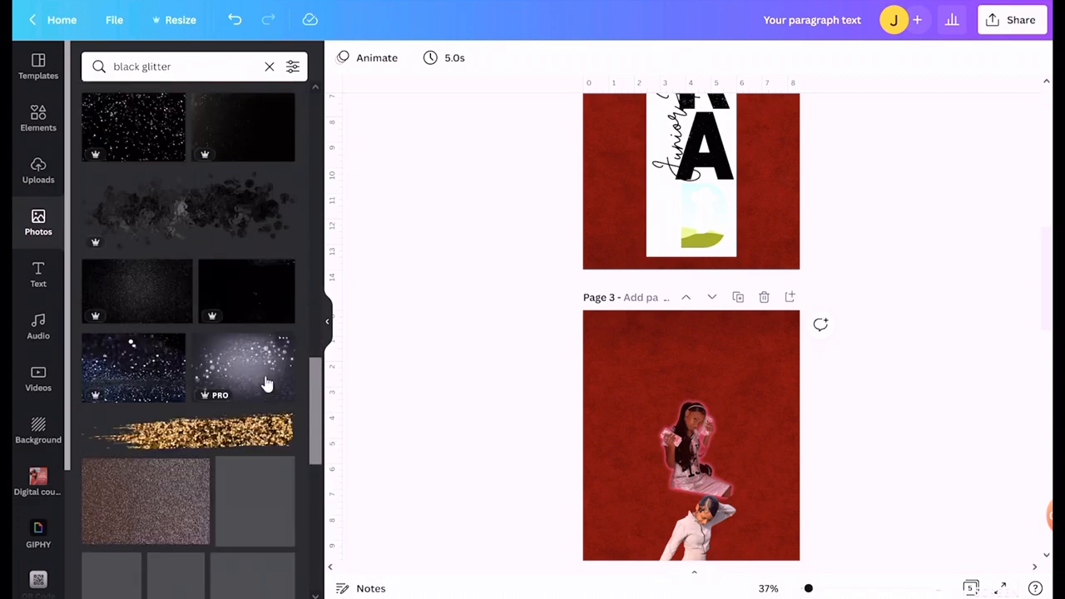
scroll(down, 3)
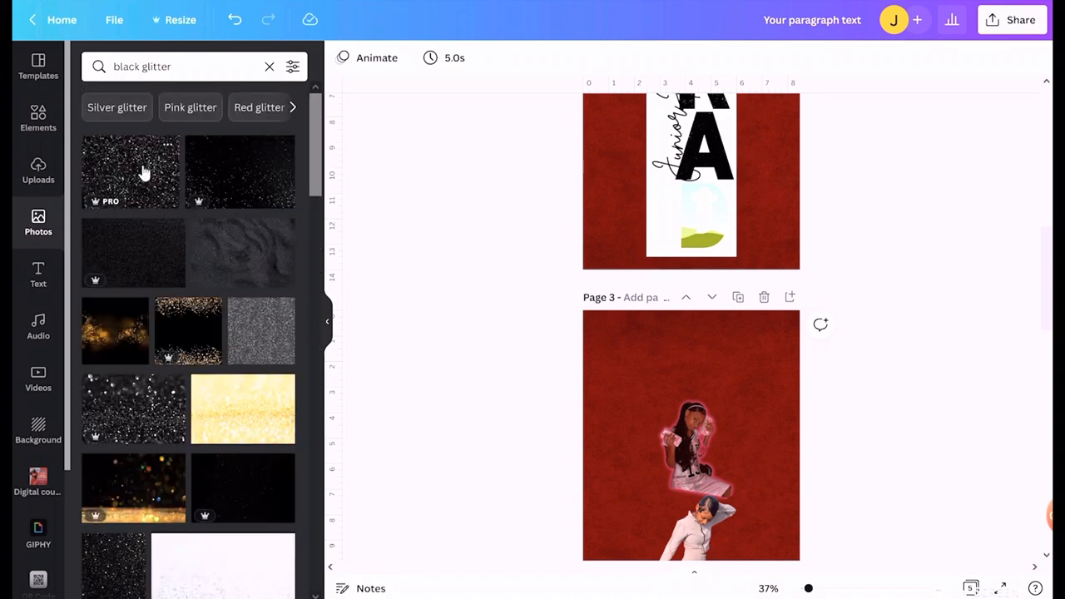
mouse_move(228, 295)
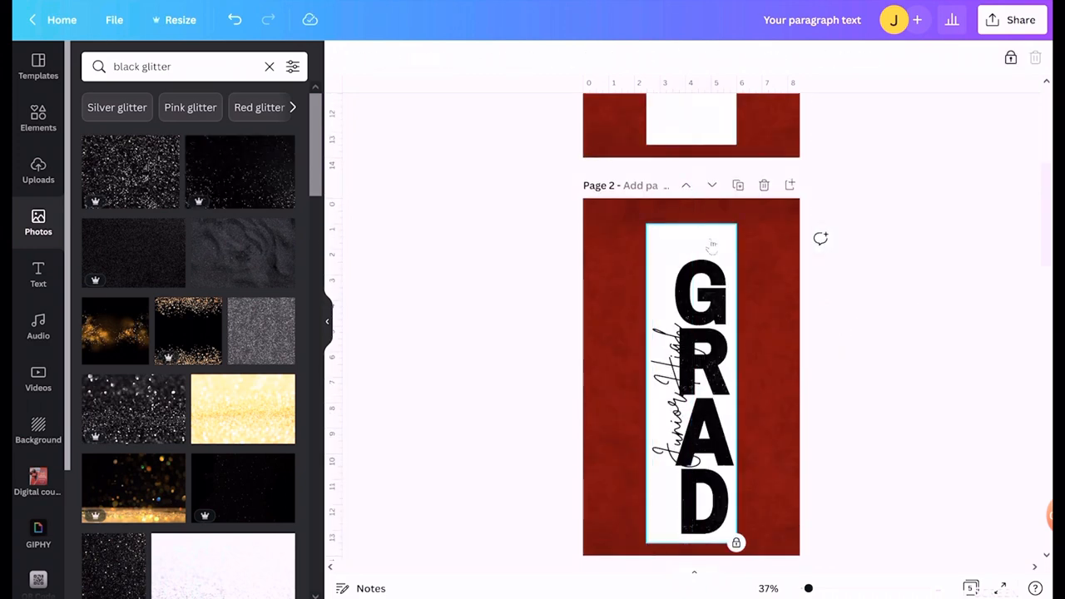
Step: Delete the white strip behind GRAD, then make 'Junior High' white with a neon glow
scroll(down, 3)
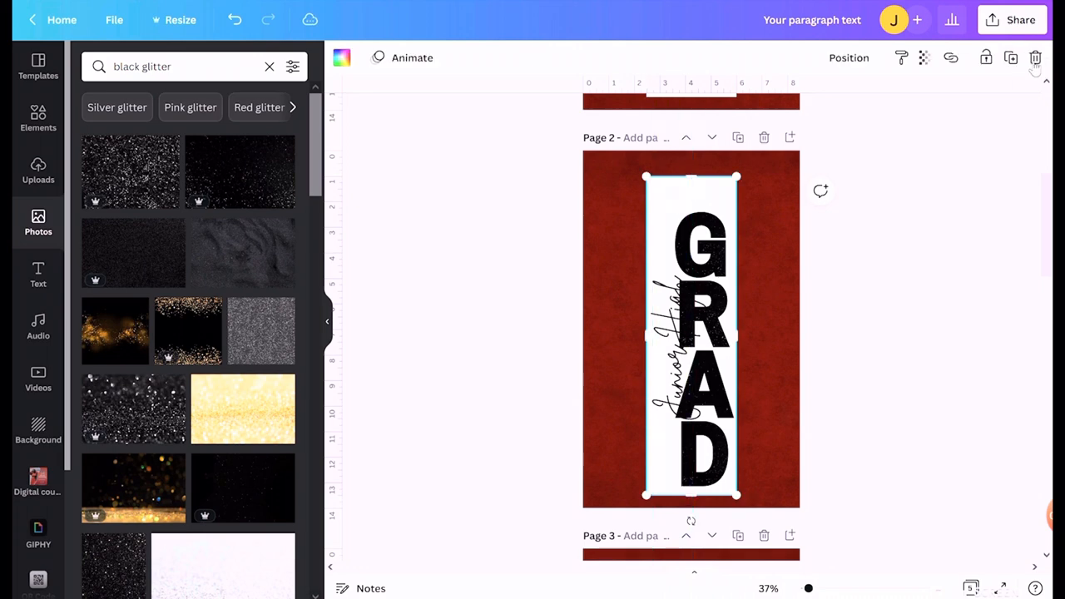
click(670, 354)
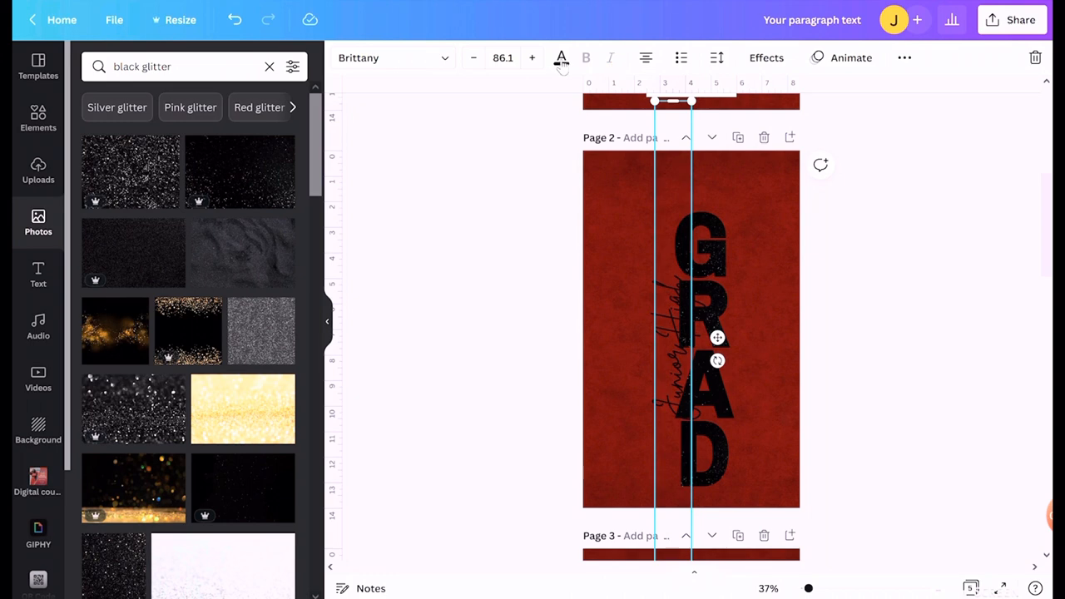
click(559, 58)
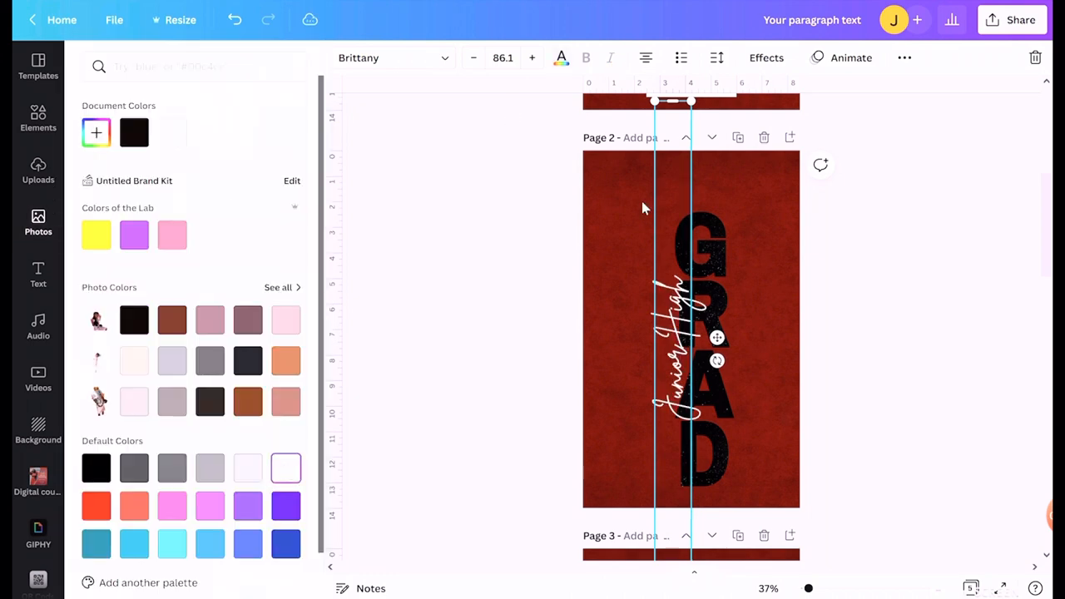
click(765, 58)
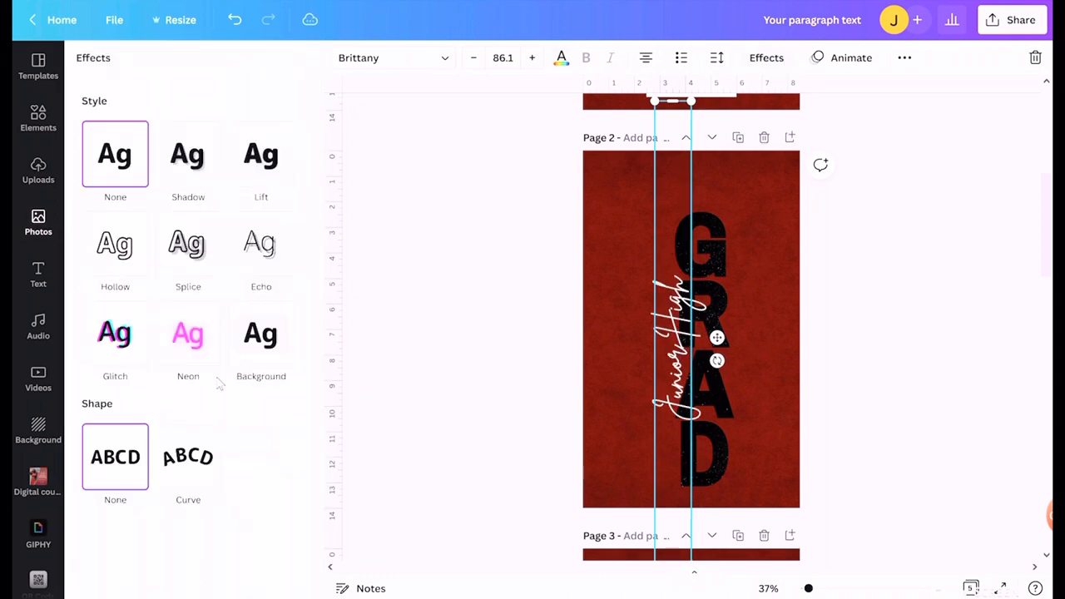
click(188, 333)
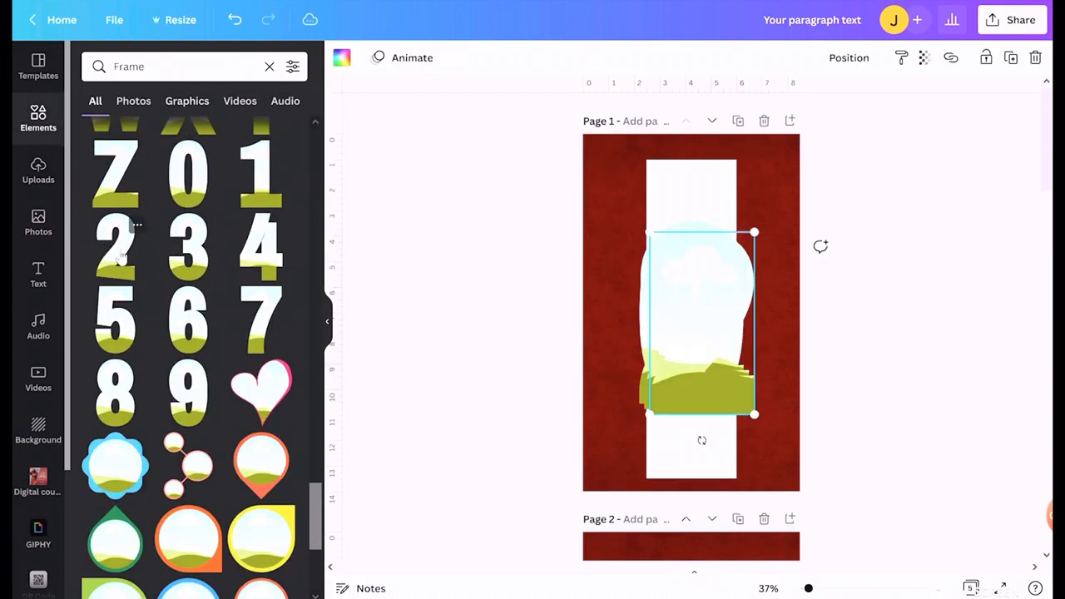
Step: Search Elements for 'numbers' to find number frames for 2022
text(numbers)
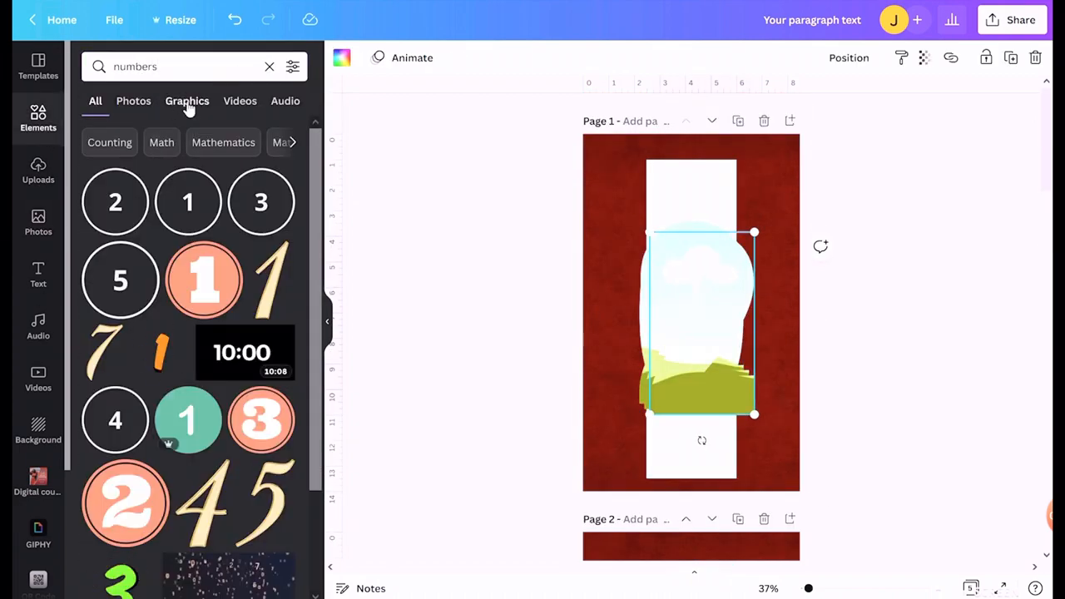
scroll(down, 3)
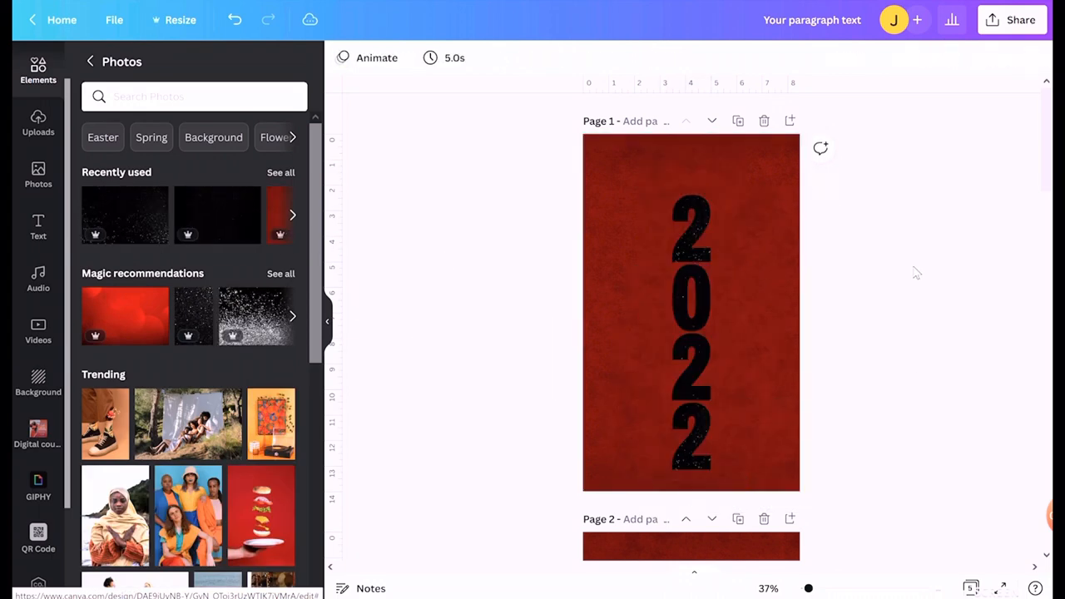
Step: Download all 5 pages of the design as PNG
scroll(down, 3)
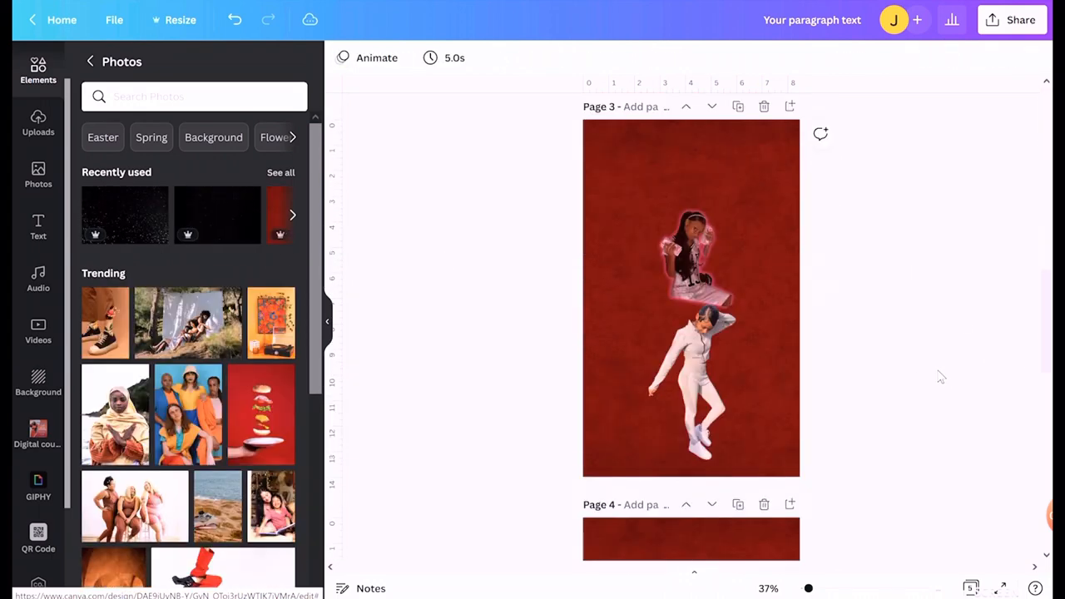
scroll(down, 3)
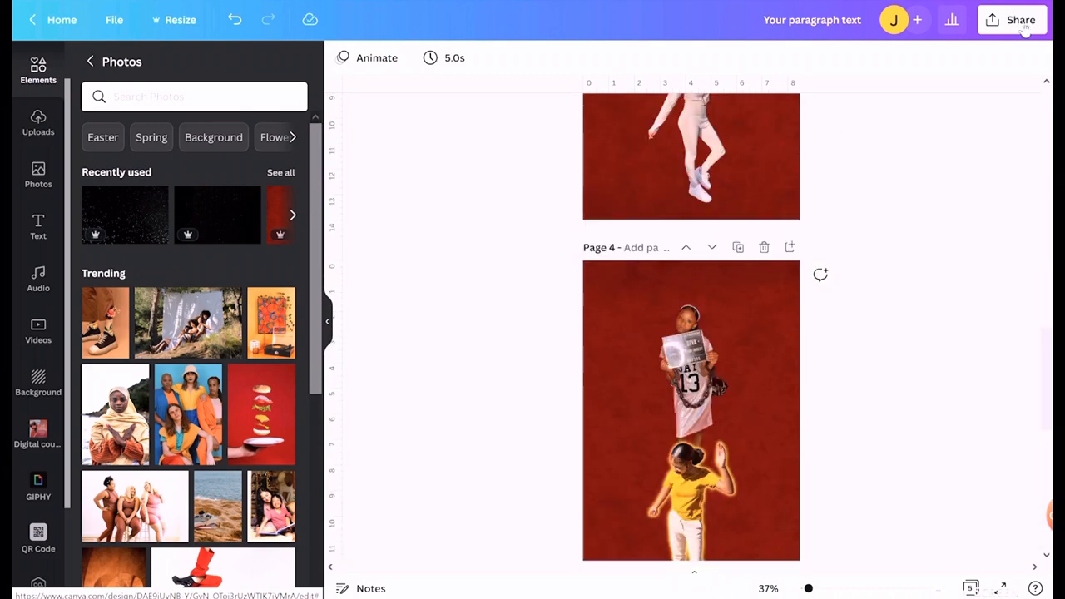
click(1010, 19)
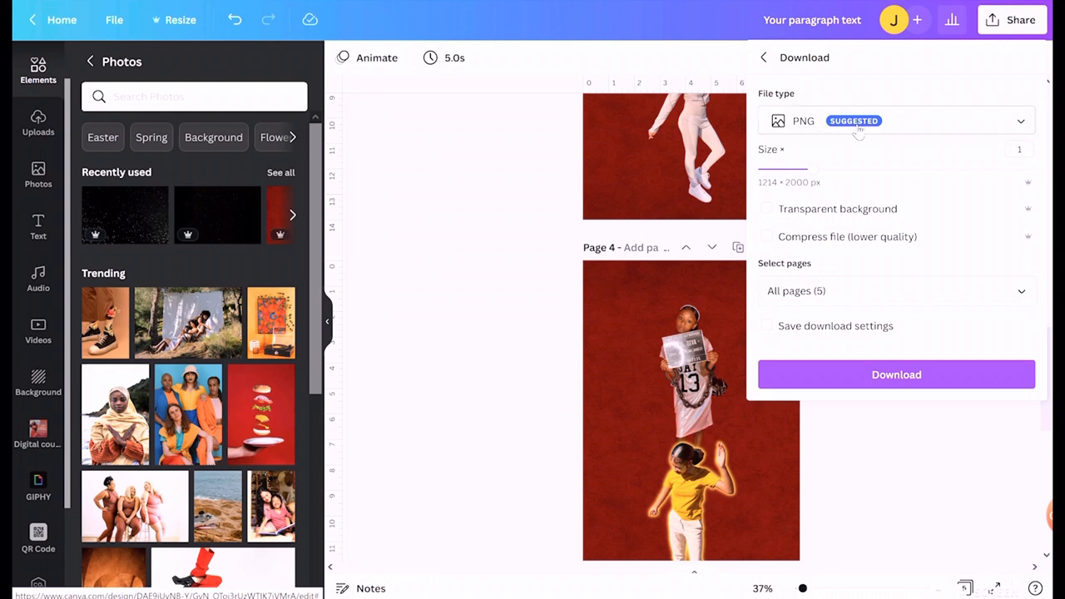
click(896, 374)
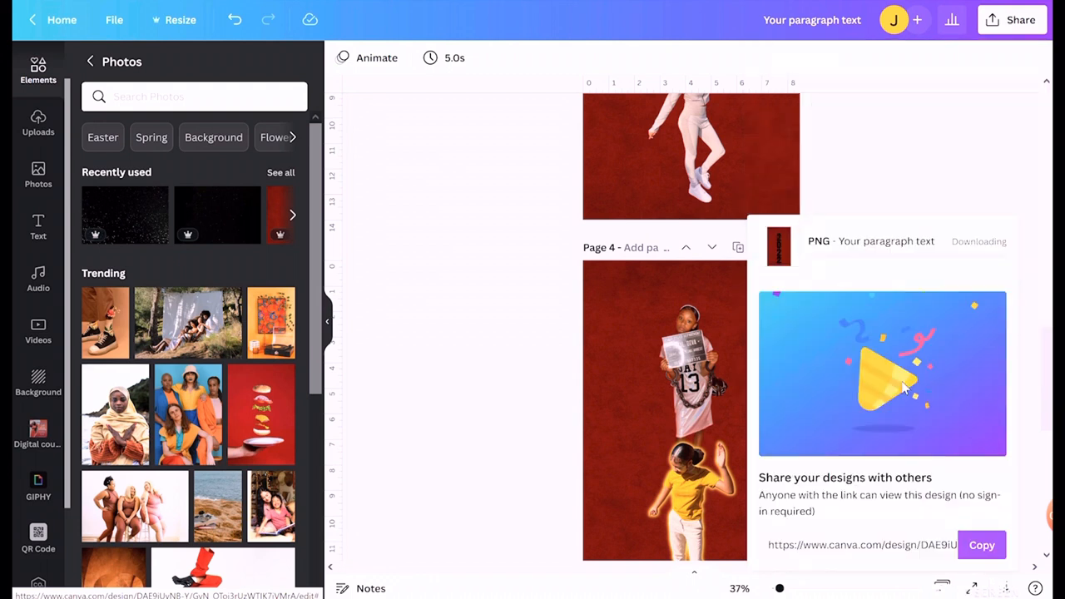